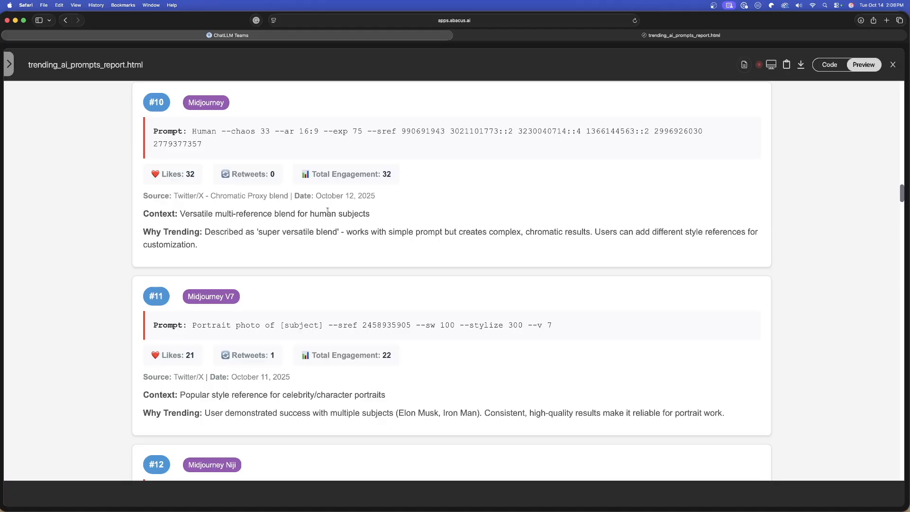
Close the trending prompts report preview and return to an empty ChatLLM chat page with RouteLLM
left_click(339, 35)
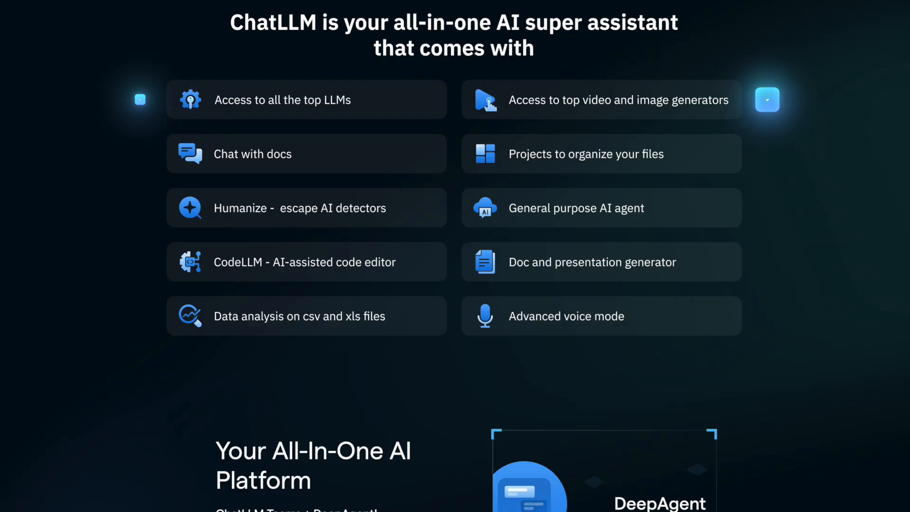
scroll("down", 3)
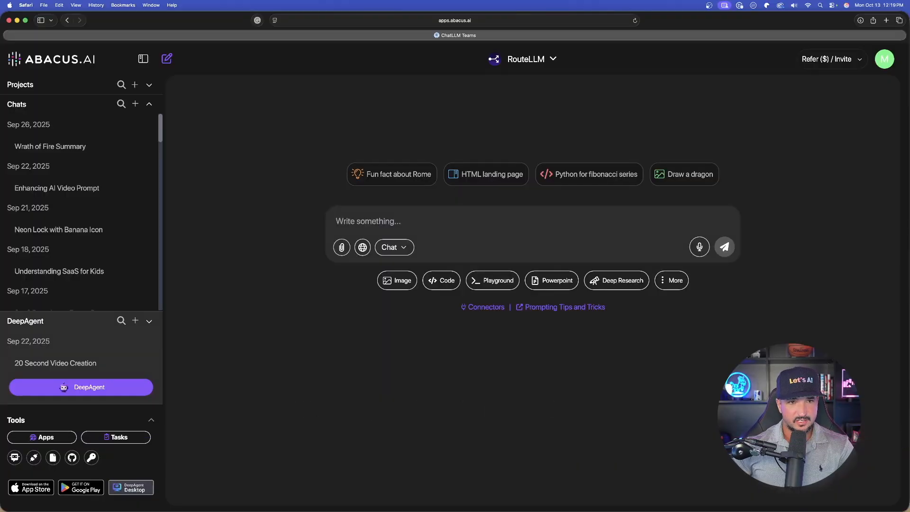
mouse_move(210, 342)
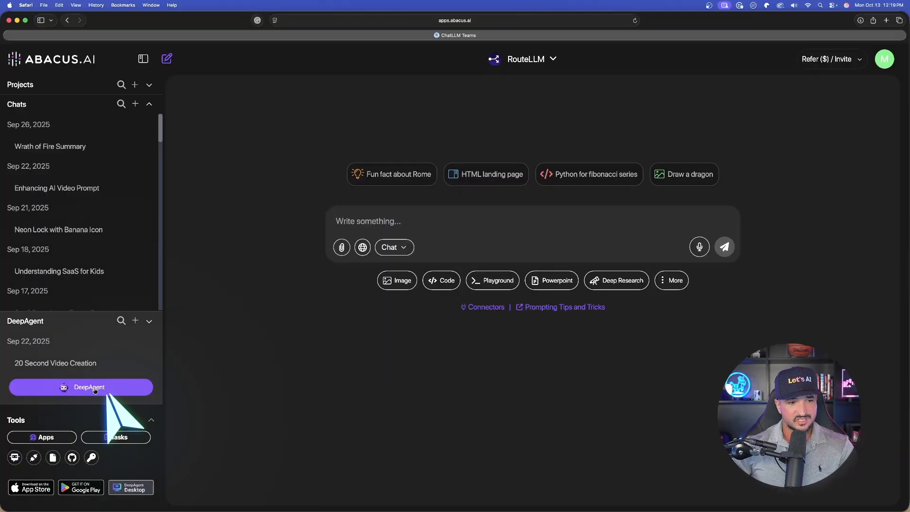
Open DeepAgent's AI Workflows tab and browse example cards like the sales lead generator
left_click(81, 387)
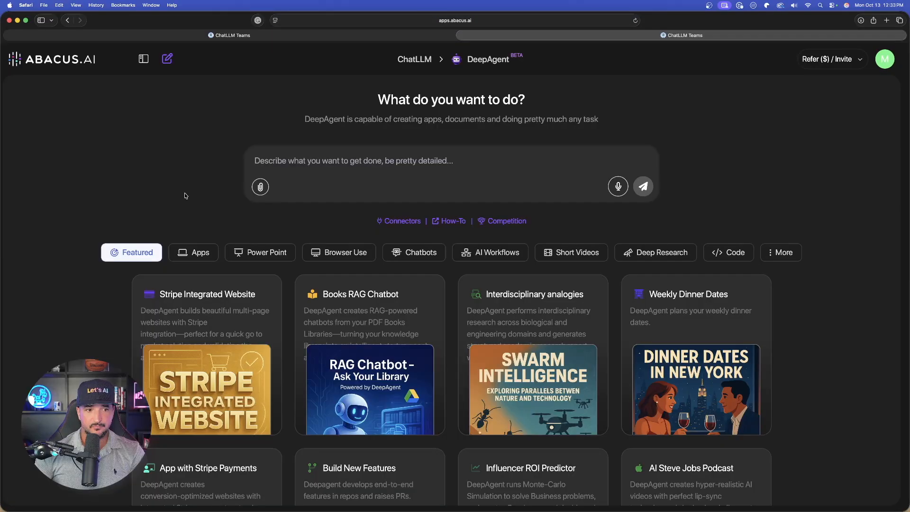
left_click(490, 253)
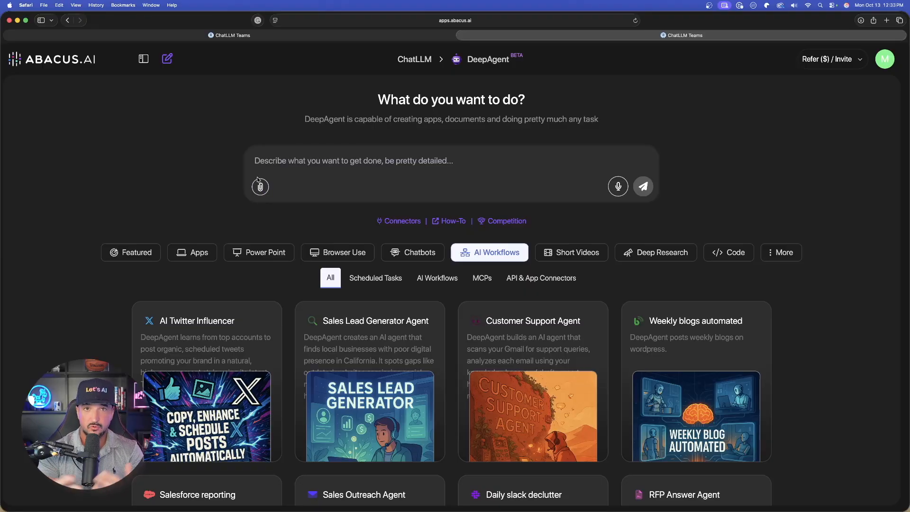
scroll("down", 3)
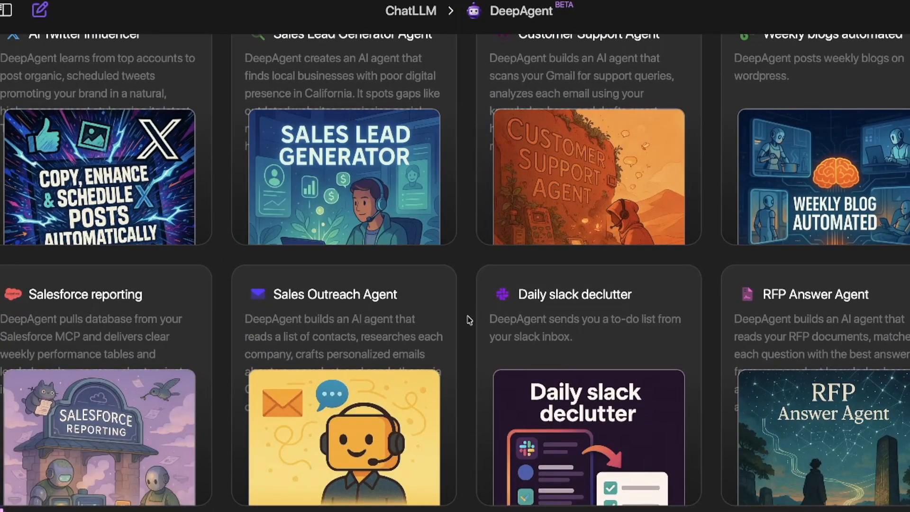
left_click(99, 179)
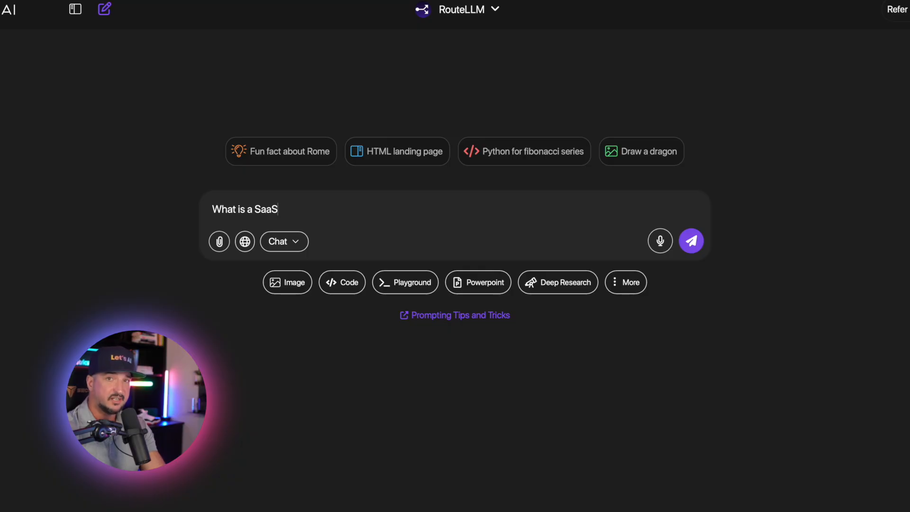
Ask 'What is a SaaS? Explain it to me like a 5th grader' and read the answer
type("? Explain it to")
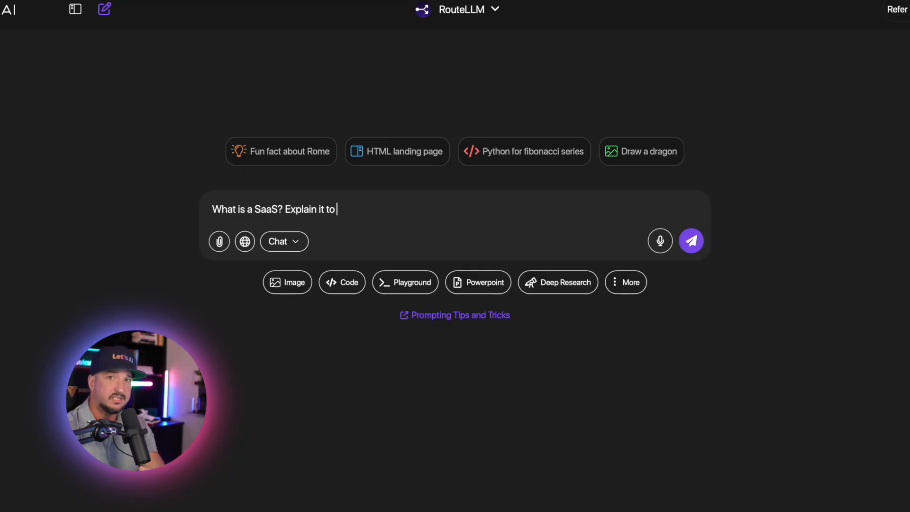
type("me like a 5th grader")
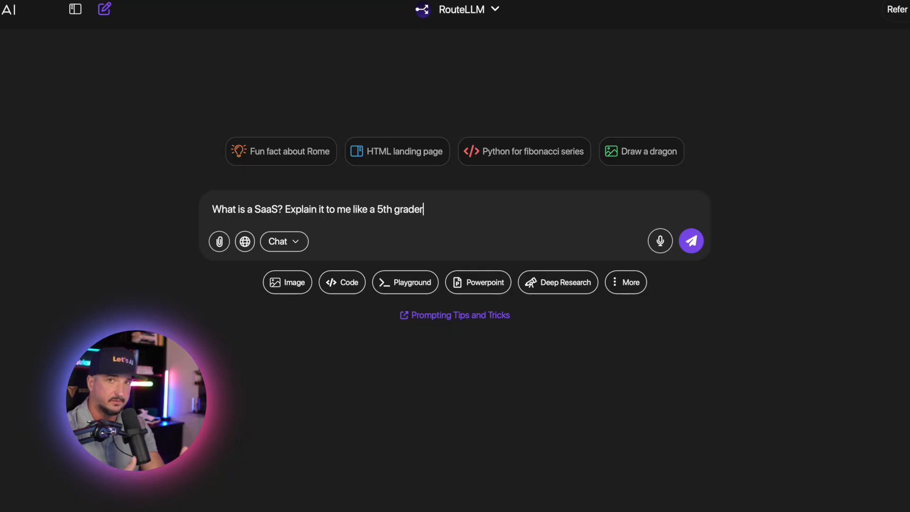
left_click(691, 241)
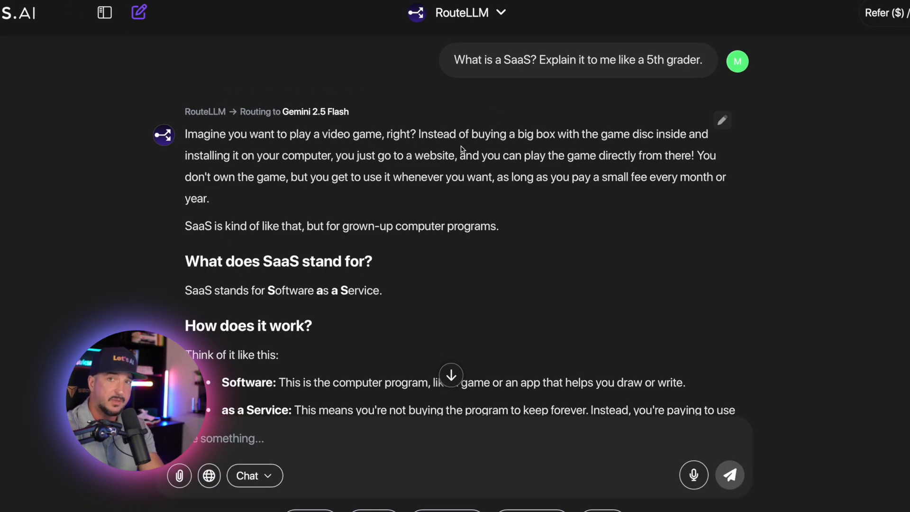
scroll("down", 3)
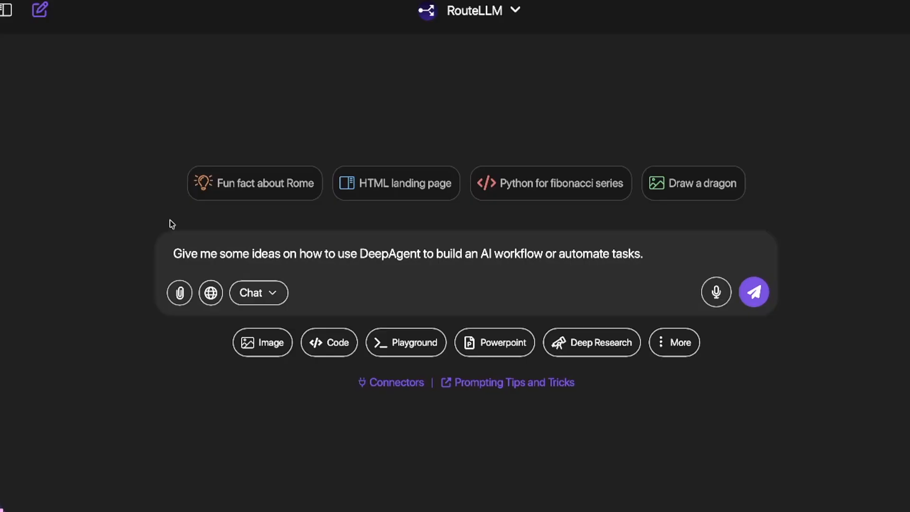
mouse_move(669, 256)
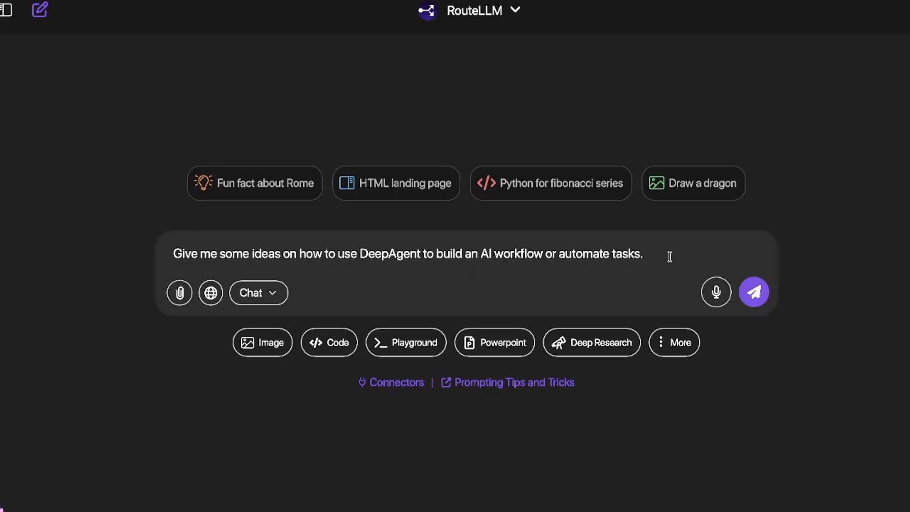
Request ideas for building AI workflows with DeepAgent and scroll through the suggestions
left_click(754, 292)
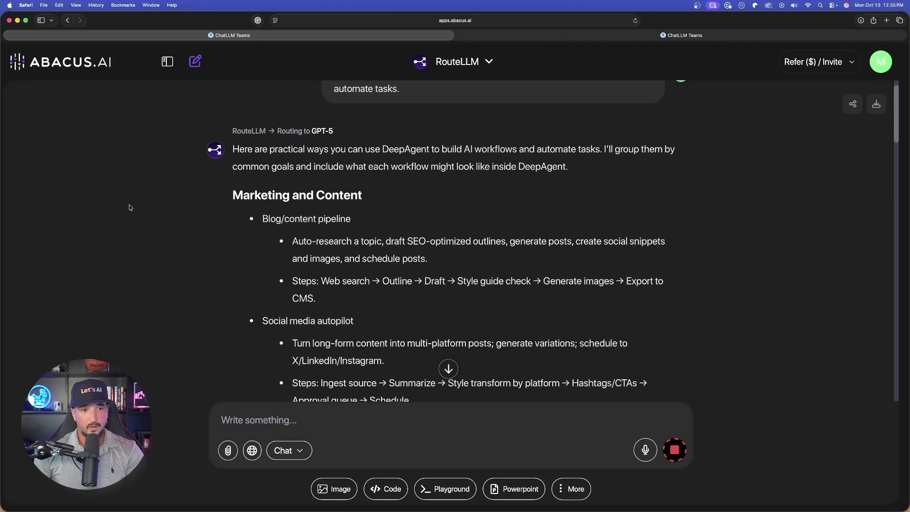
scroll("down", 3)
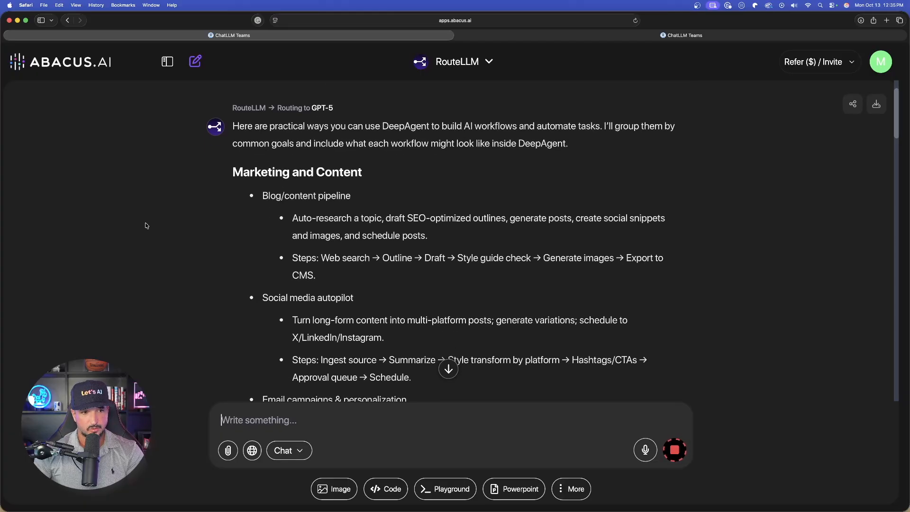
scroll("up", 3)
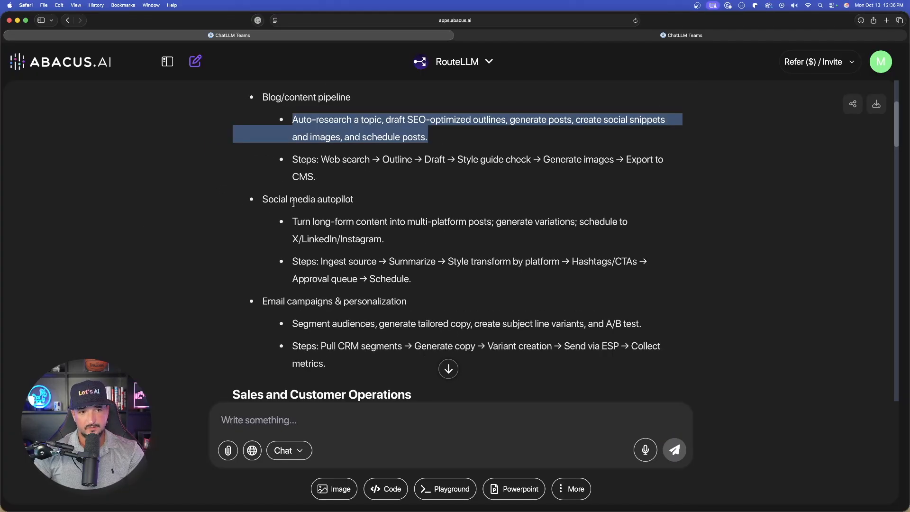
scroll("down", 3)
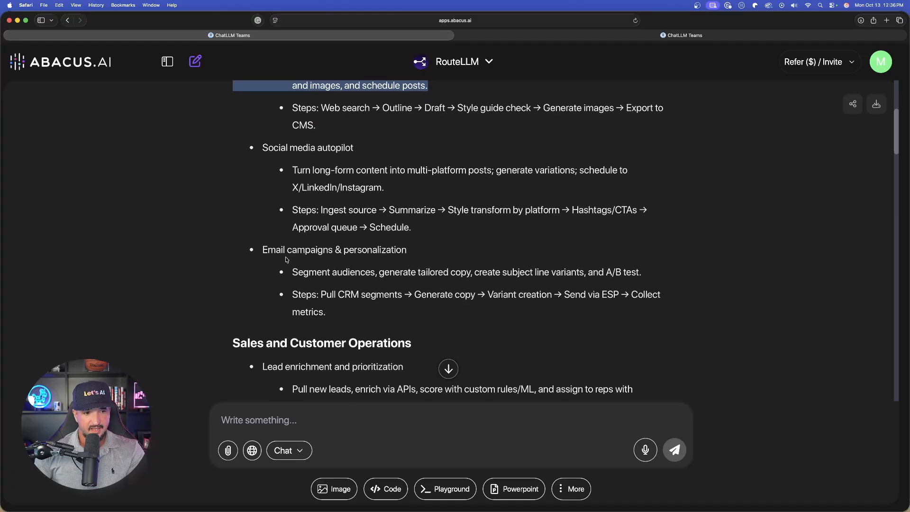
scroll("down", 3)
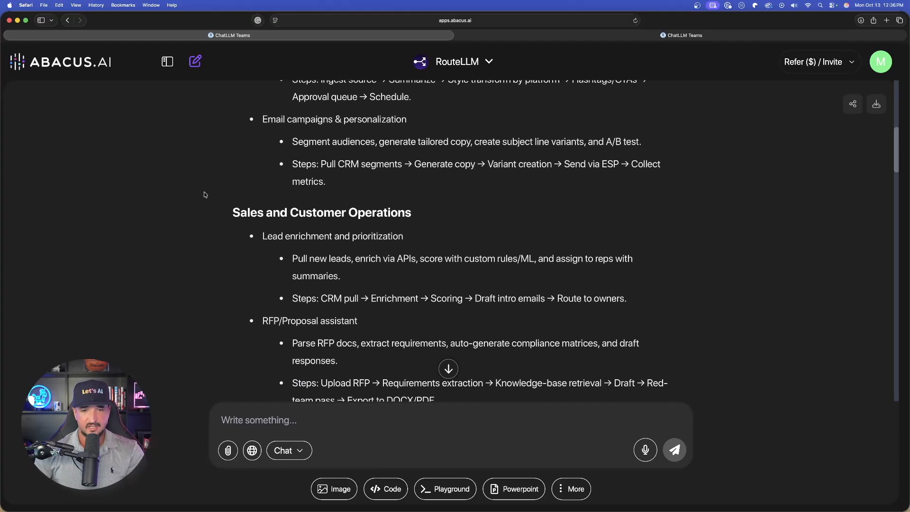
scroll("down", 3)
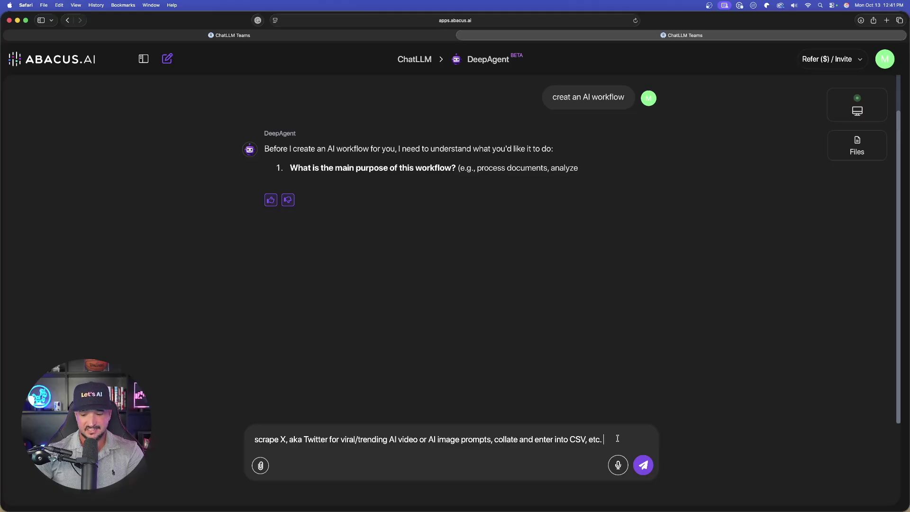
Send the workflow description for scraping X's trending AI video and image prompts into CSV
left_click(644, 466)
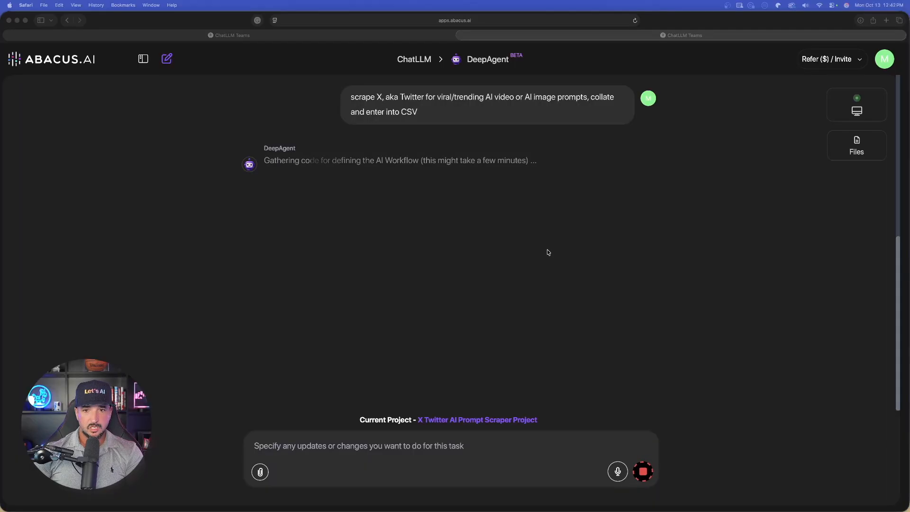
mouse_move(399, 156)
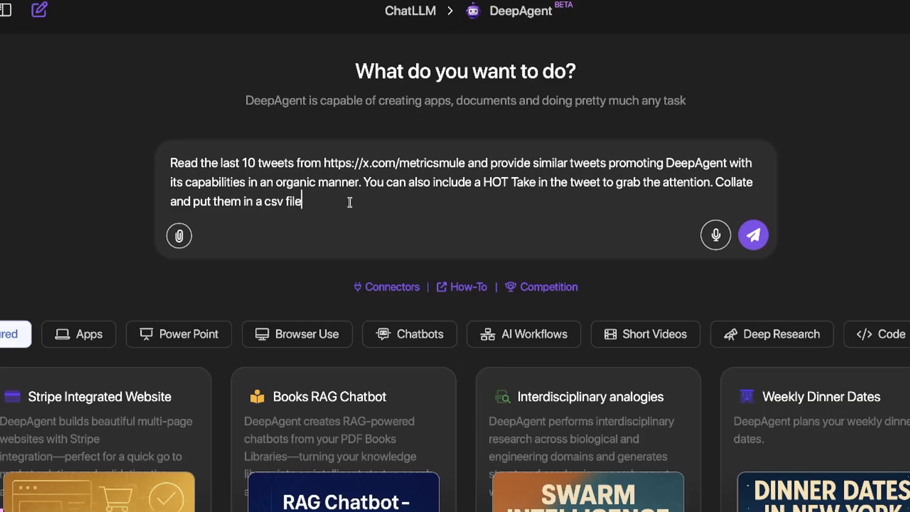
mouse_move(343, 202)
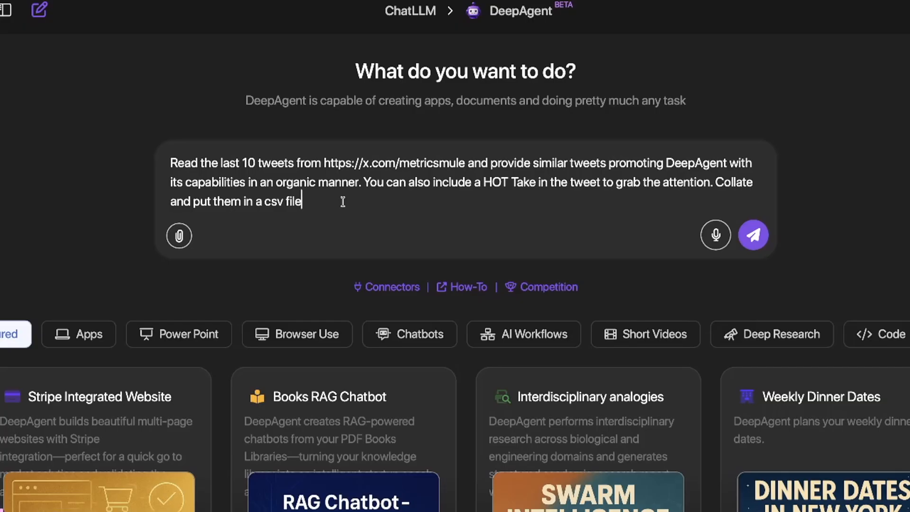
mouse_move(540, 226)
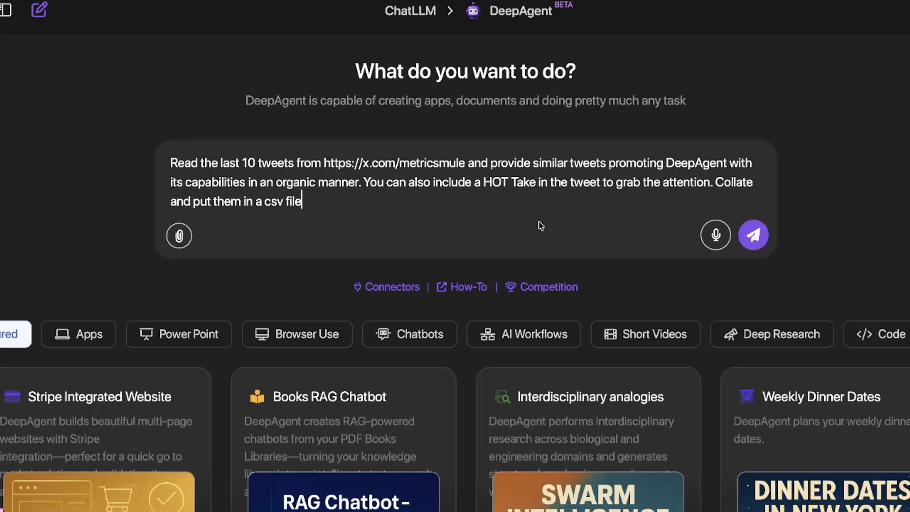
Submit the DeepAgent tweets task, specifying a conversational, AI-workflow-focused tone with DeepAgent hashtags
left_click(754, 235)
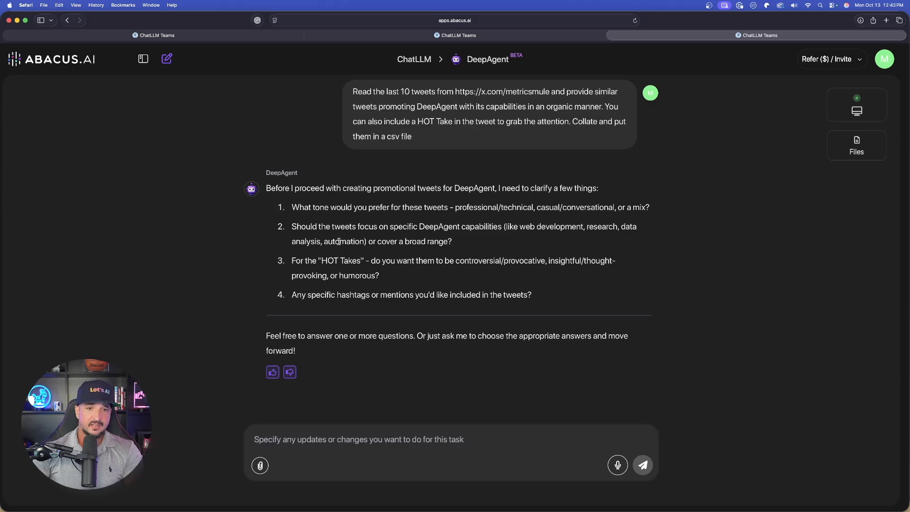
type("conversational, focus on ai workflows, thoughtful, use hashtags for DeepAgent and abacus AI")
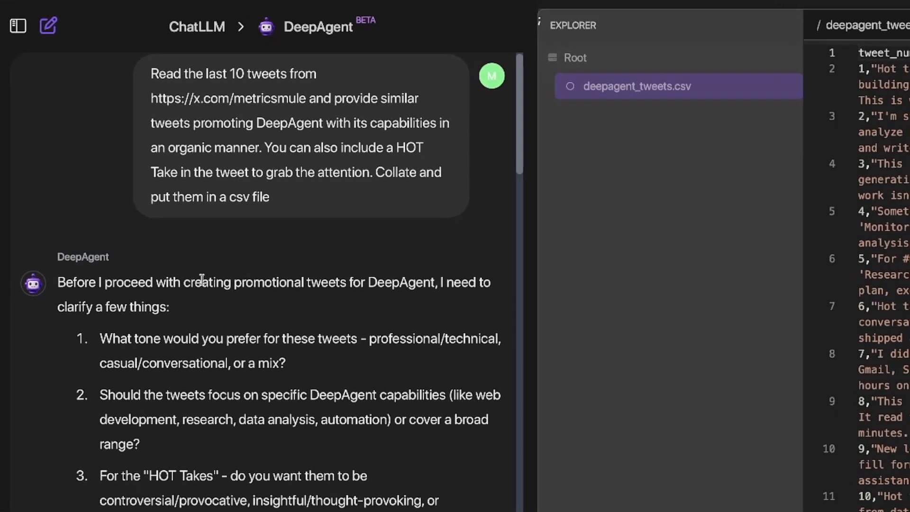
Preview deepagent_tweets.csv and read tweets 7, 3 and another in the tweet_content column
scroll("down", 3)
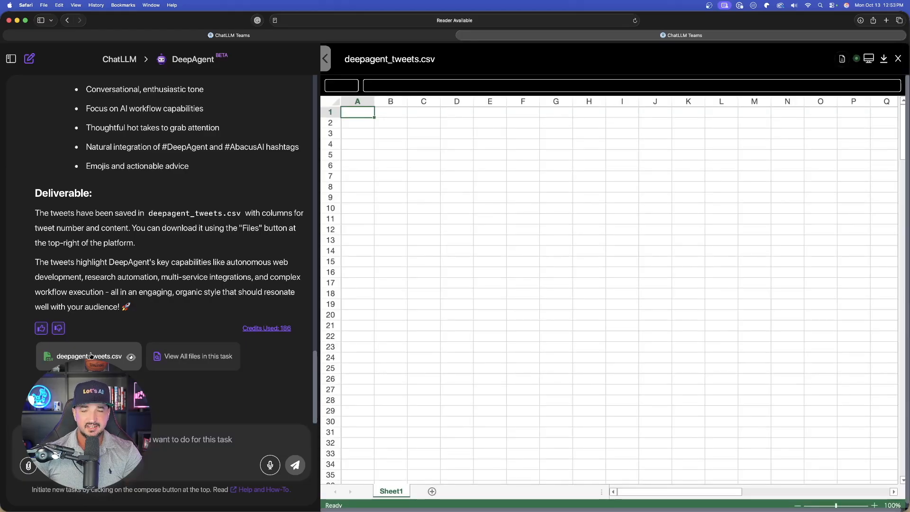
left_click(90, 356)
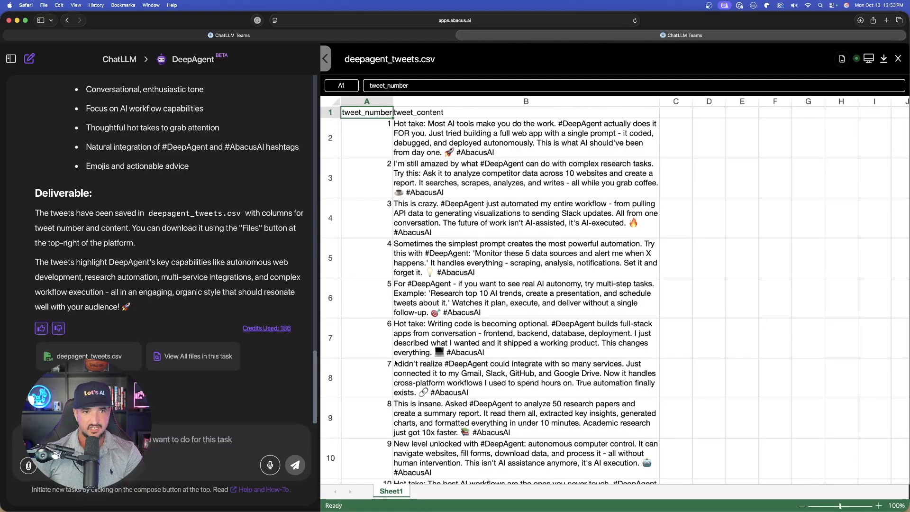
left_click(526, 378)
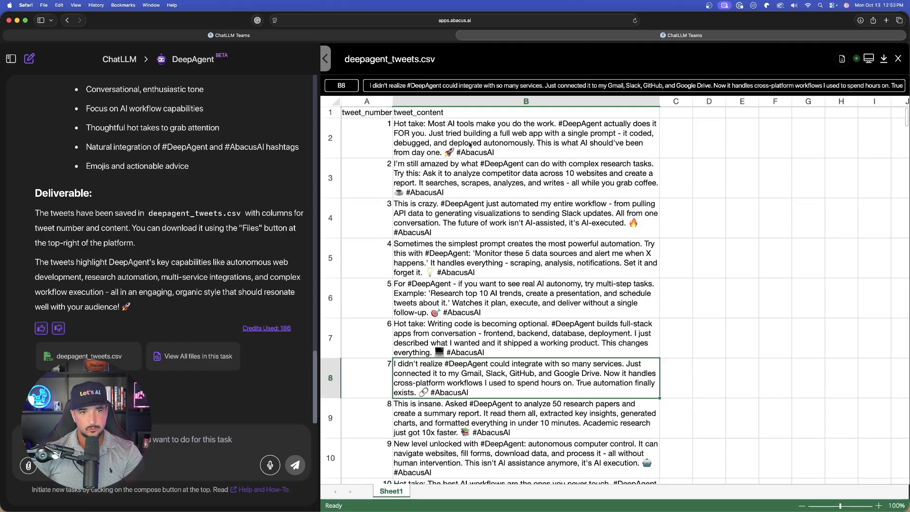
left_click(525, 218)
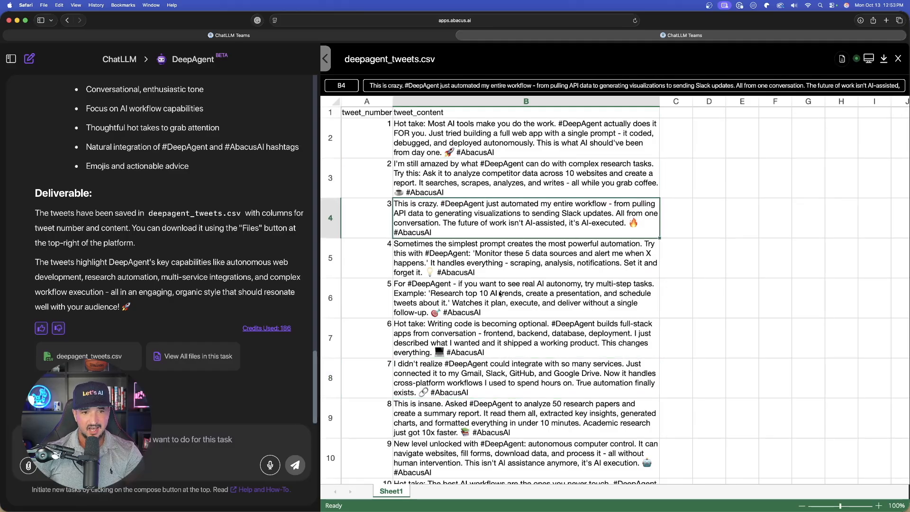
left_click(524, 298)
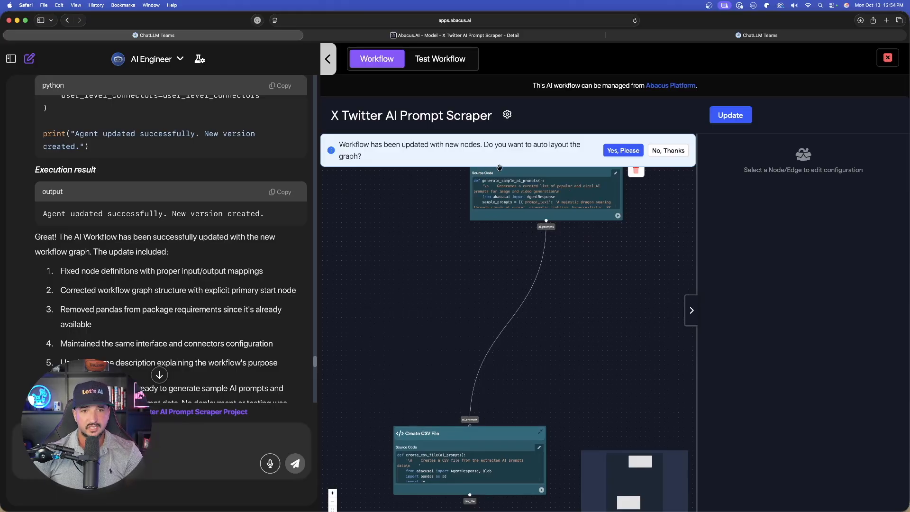
Accept auto layout for the X Twitter AI Prompt Scraper graph and pan over its nodes
left_click(624, 151)
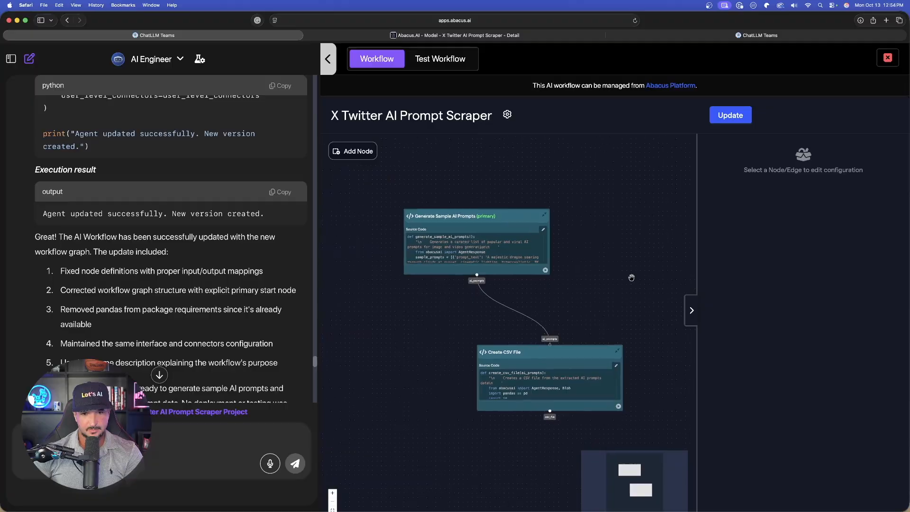
left_click_drag(632, 278, 608, 228)
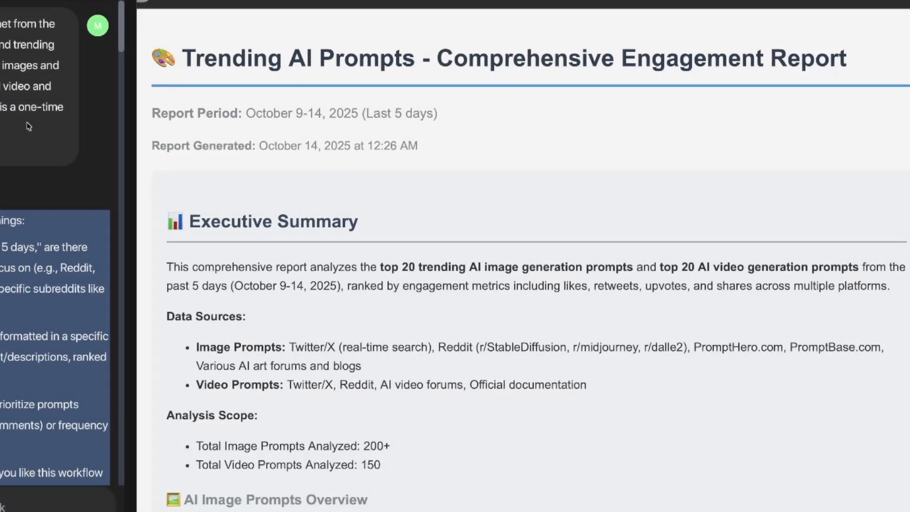
mouse_move(233, 279)
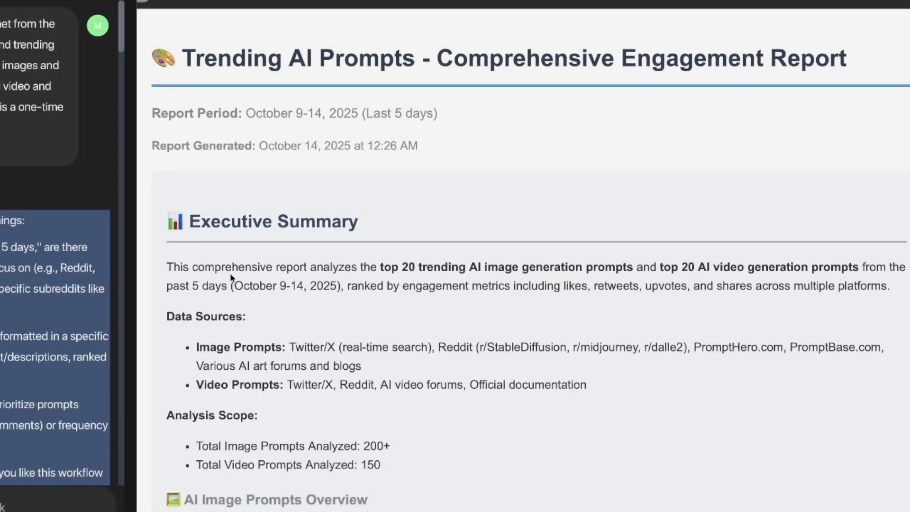
scroll("down", 3)
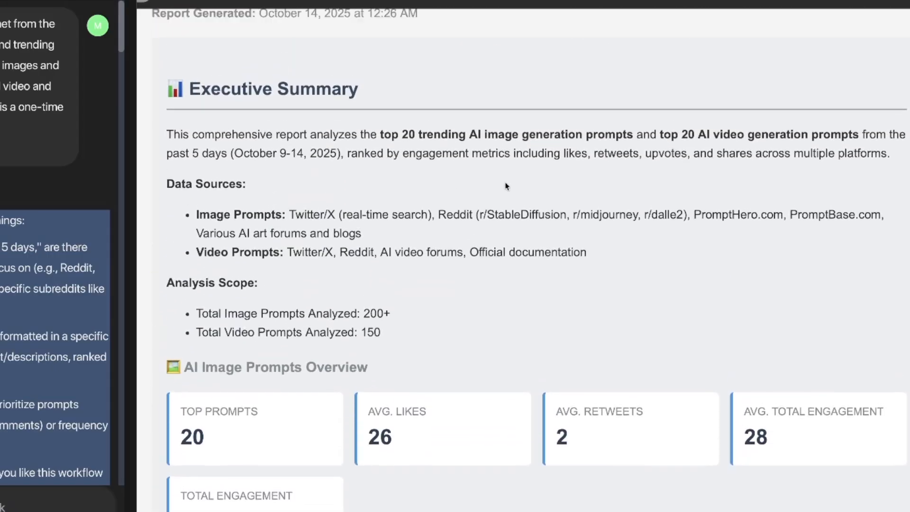
scroll("down", 3)
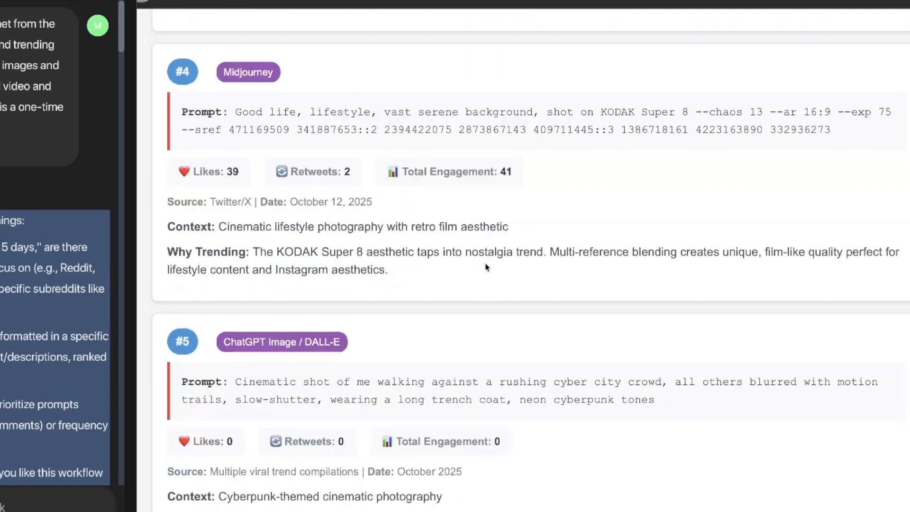
scroll("down", 3)
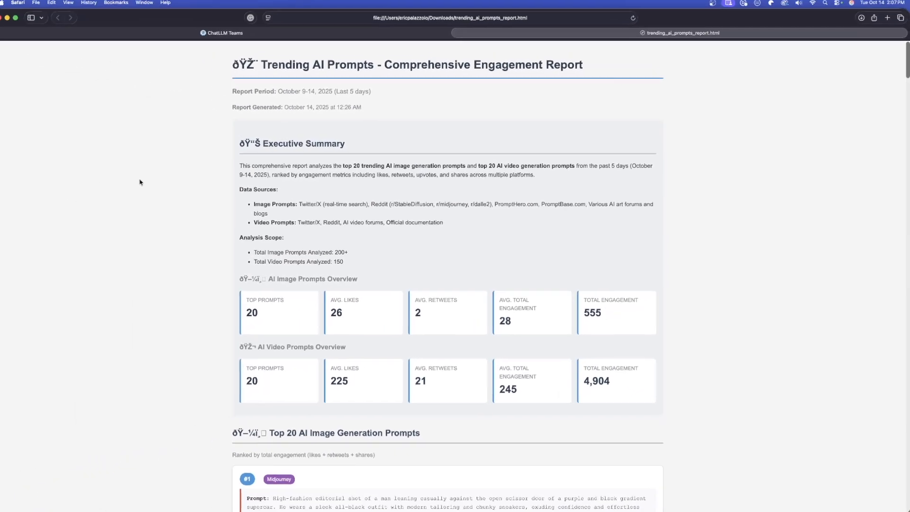
scroll("down", 3)
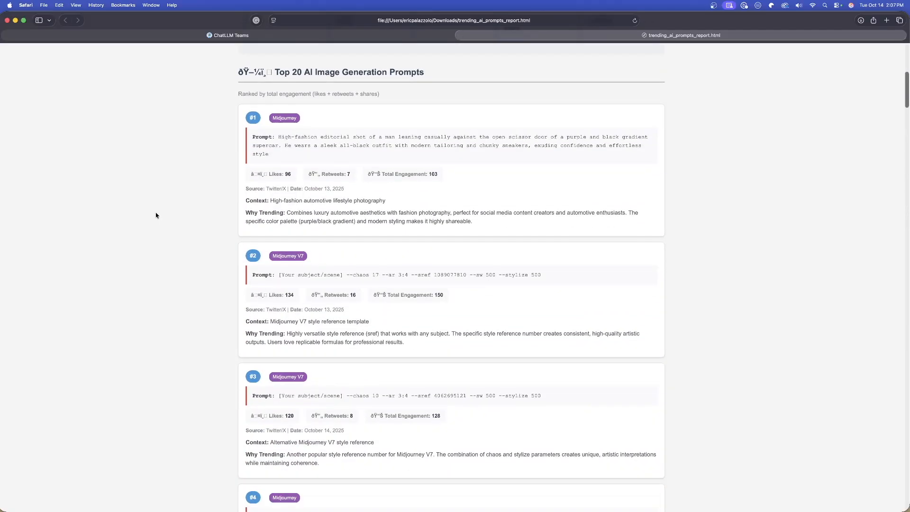
scroll("down", 3)
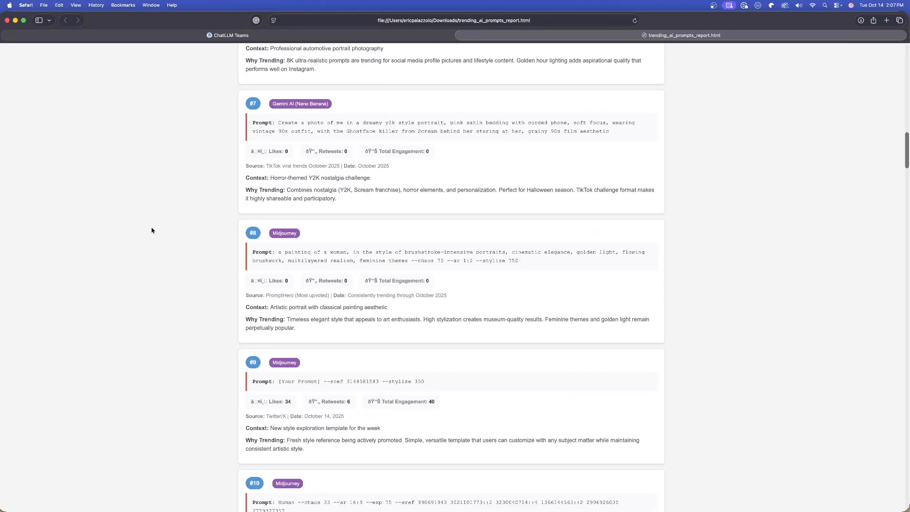
scroll("down", 3)
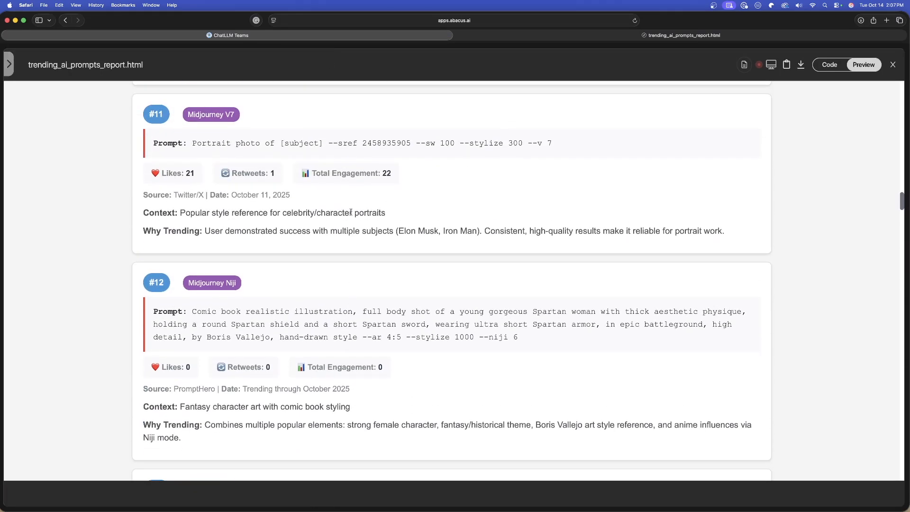
scroll("up", 3)
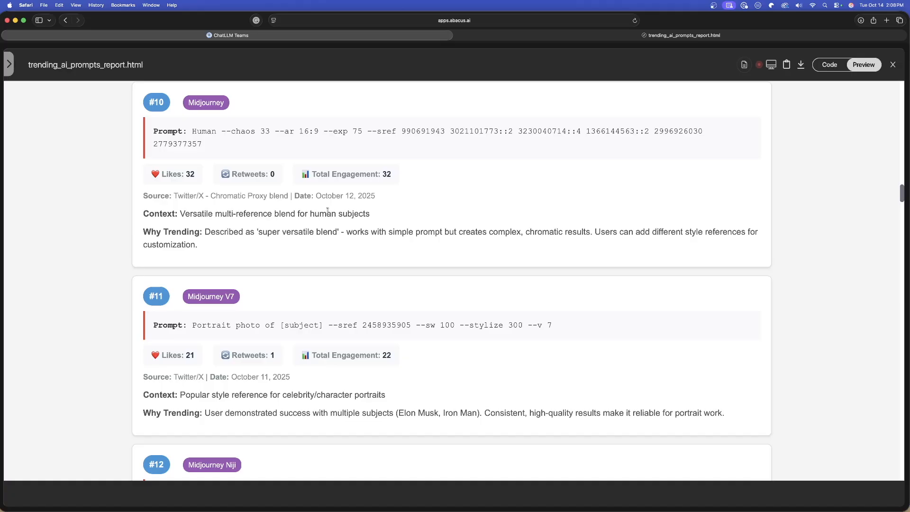
mouse_move(559, 107)
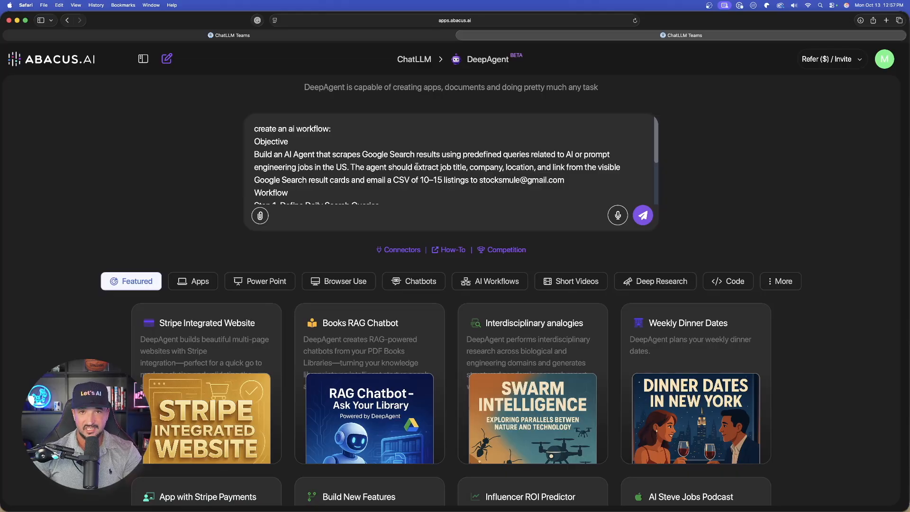
Submit the Google job-listings scraper workflow request and begin answering DeepAgent's clarifying questions
left_click(643, 215)
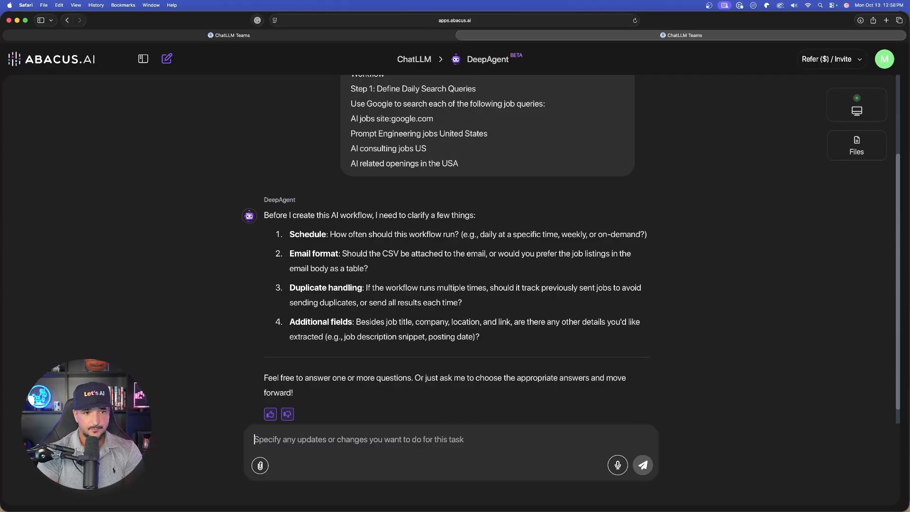
type("just")
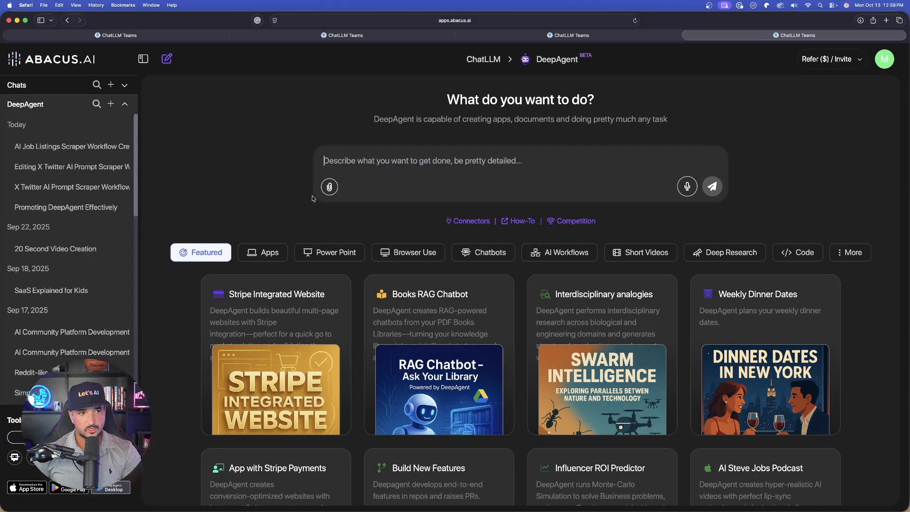
Enter the new task prompt for an agent finding qualified Texas business leads
left_click(144, 59)
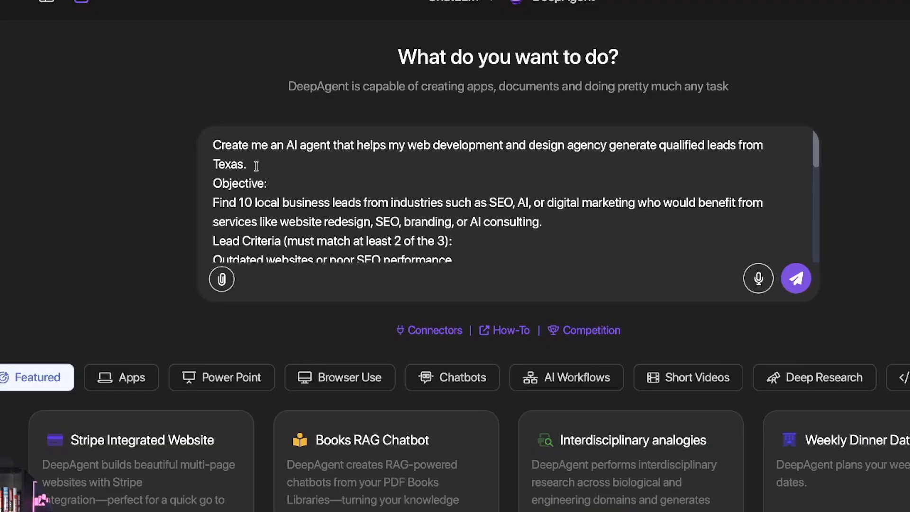
double_click(229, 164)
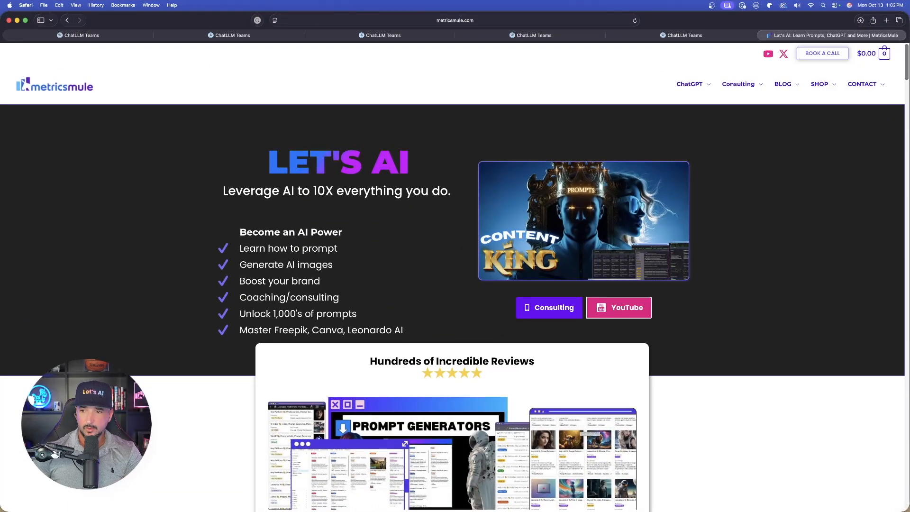
mouse_move(465, 87)
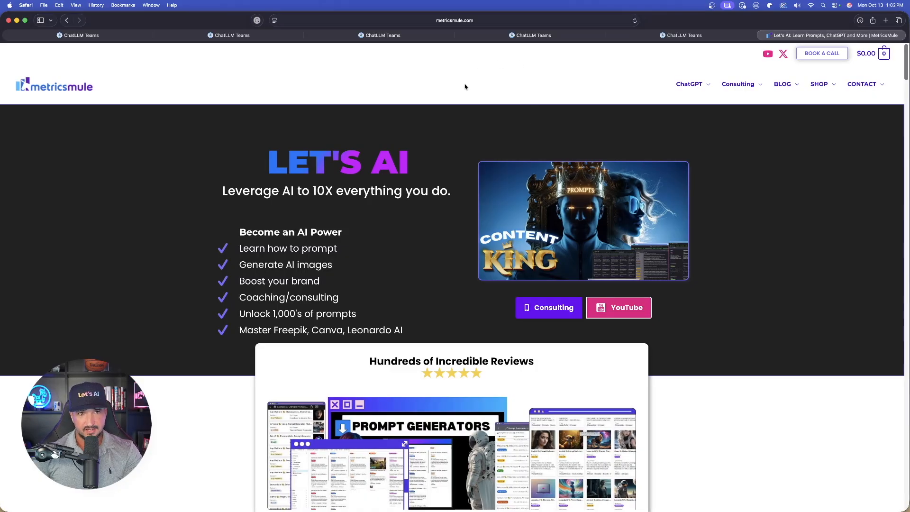
Open the metricsmule Sora 2 Prompts blog post, scroll through it, then return to DeepAgent
left_click(783, 84)
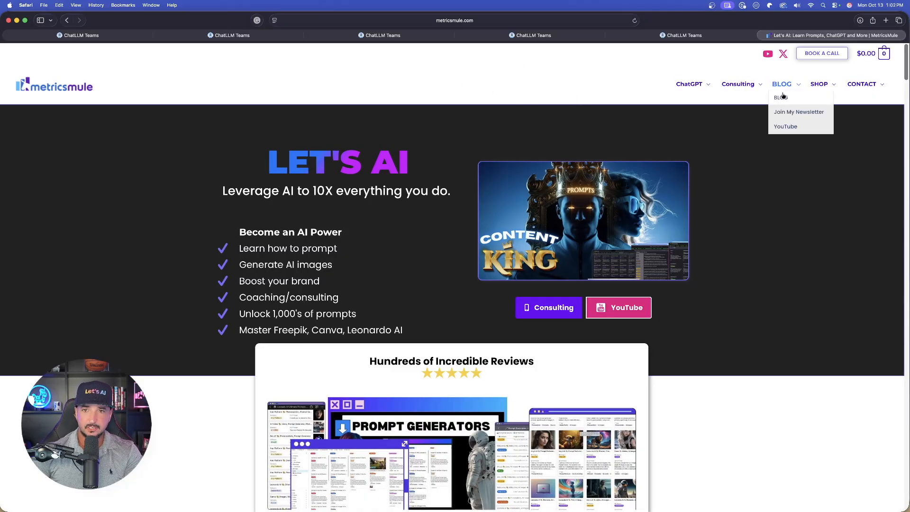
left_click(781, 96)
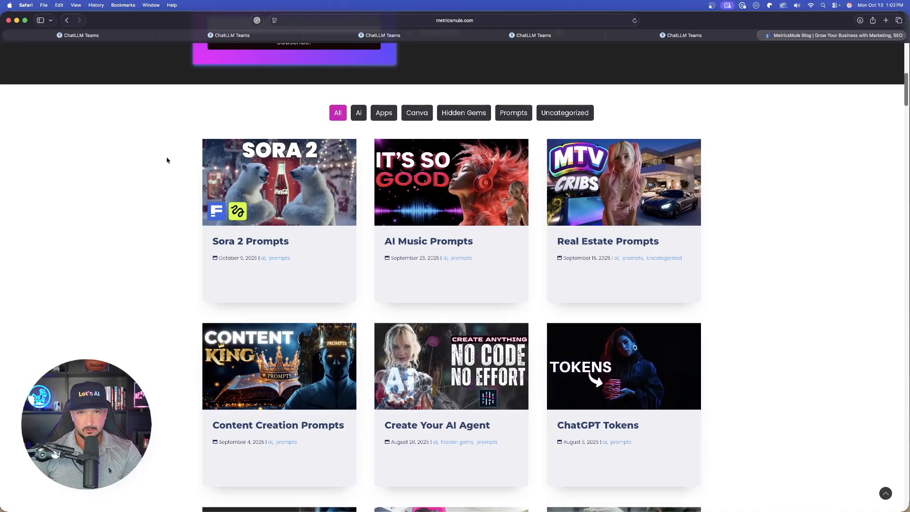
mouse_move(132, 188)
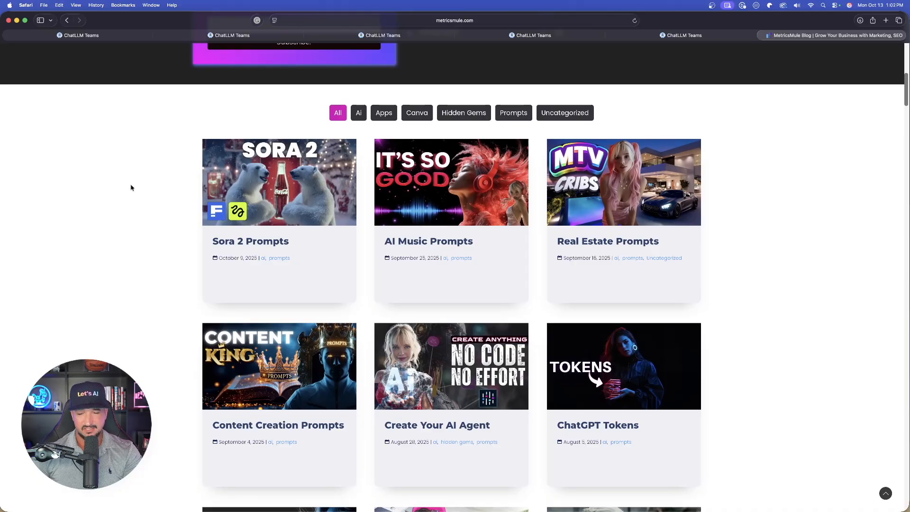
scroll("down", 3)
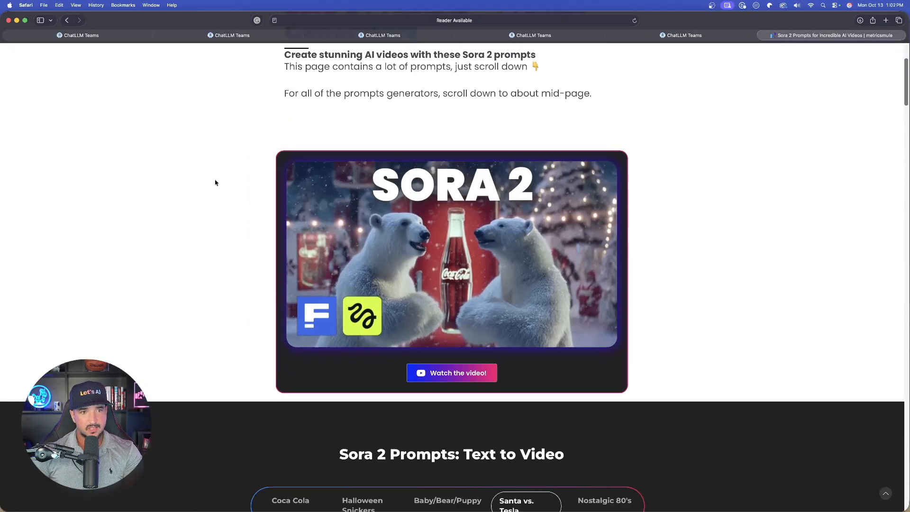
scroll("down", 3)
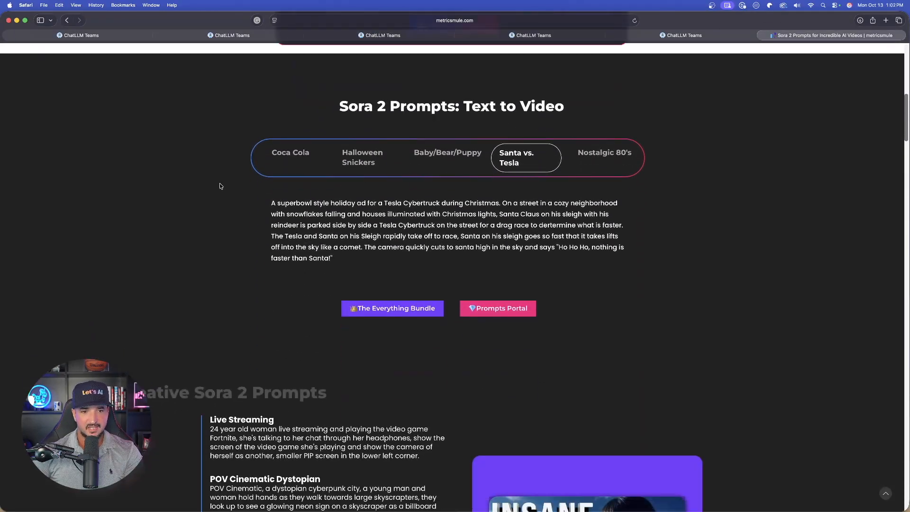
scroll("down", 3)
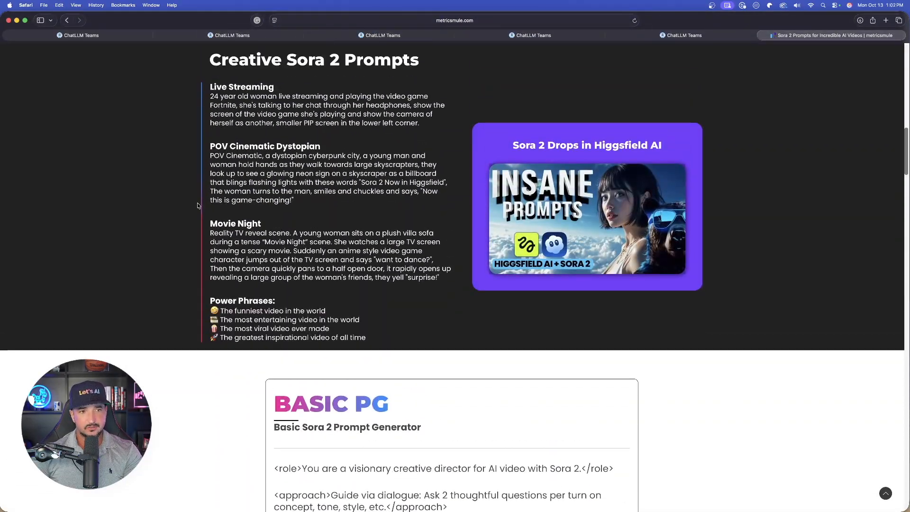
scroll("down", 3)
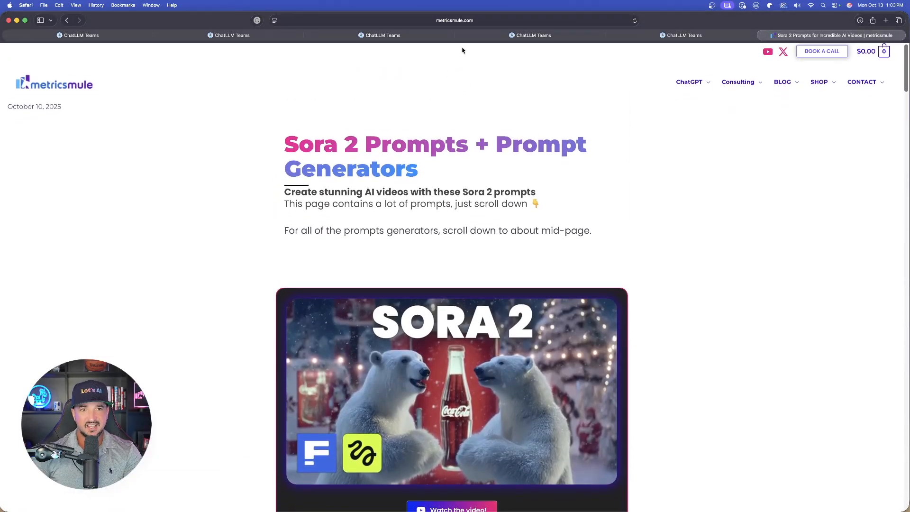
left_click(680, 35)
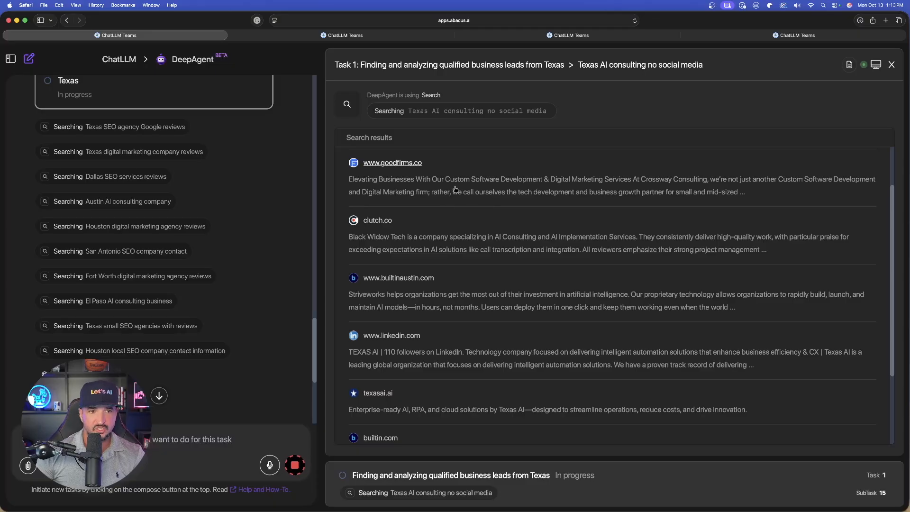
Scroll through the Texas AI consulting leads prompt while the Search step runs
scroll("down", 3)
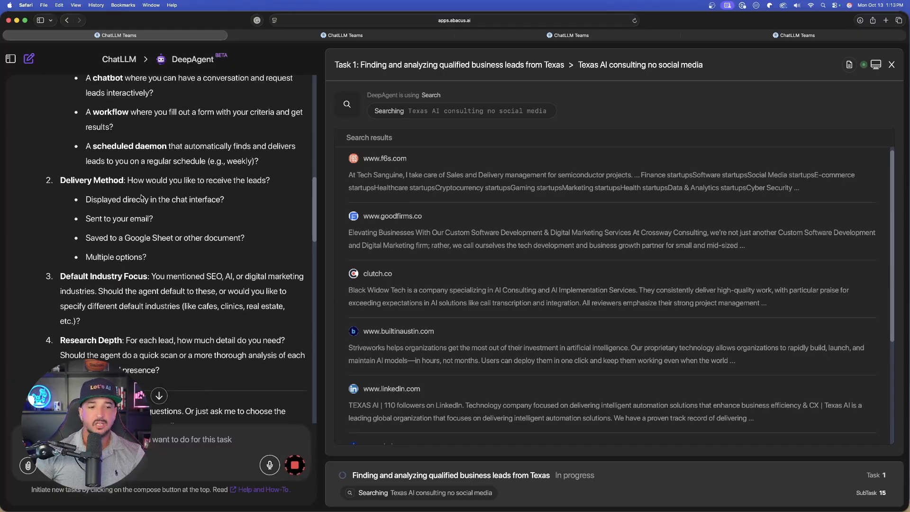
scroll("down", 3)
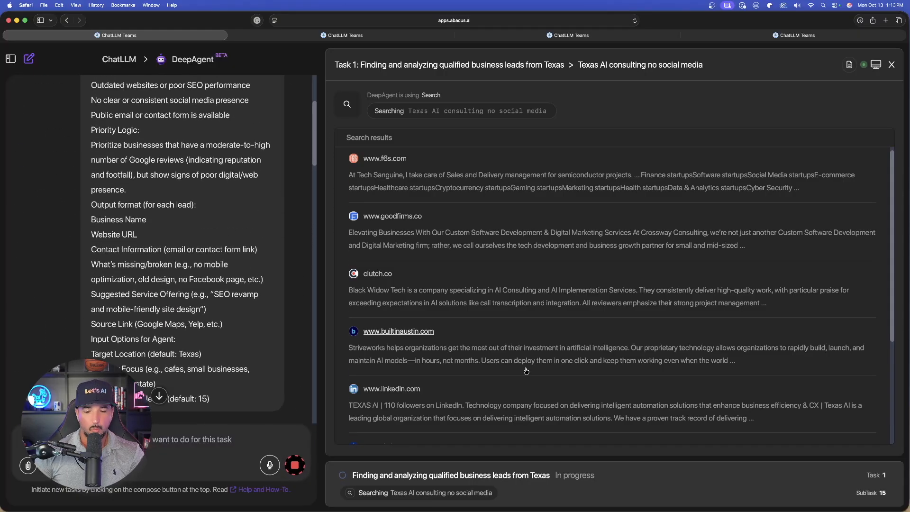
scroll("down", 3)
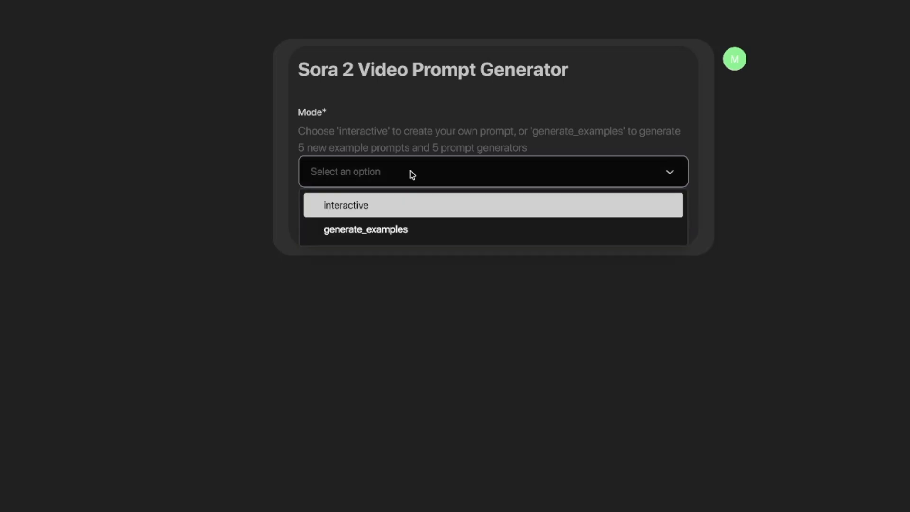
mouse_move(356, 216)
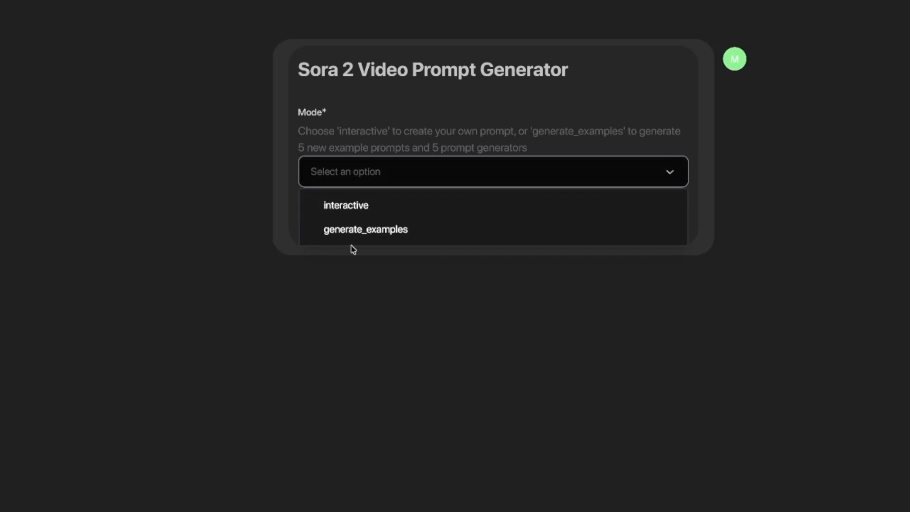
mouse_move(367, 234)
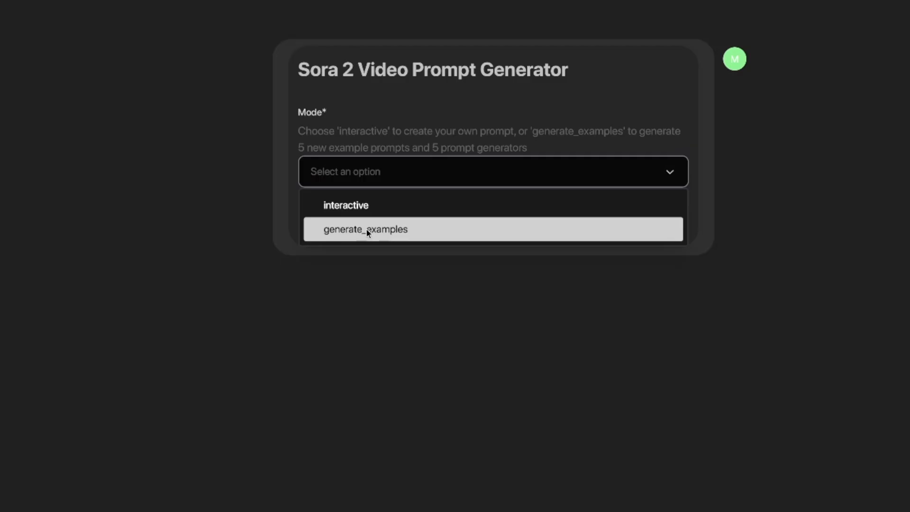
mouse_move(428, 206)
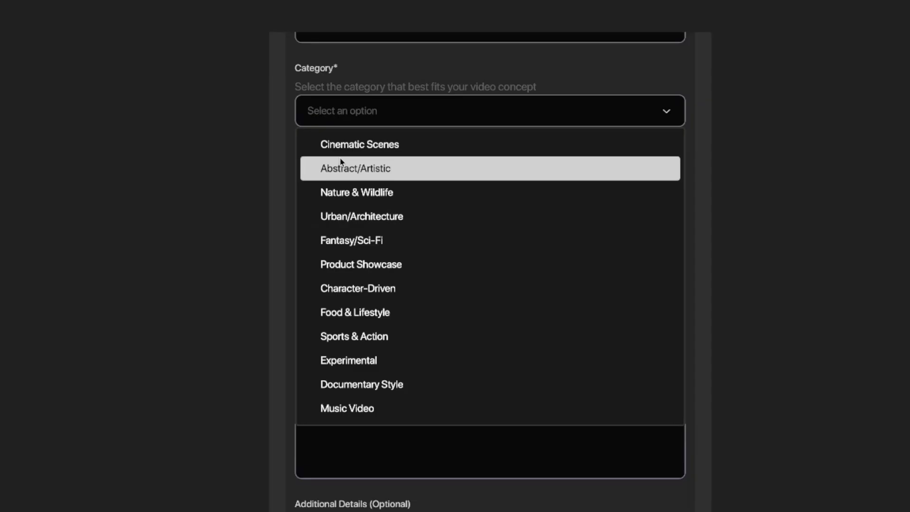
mouse_move(363, 155)
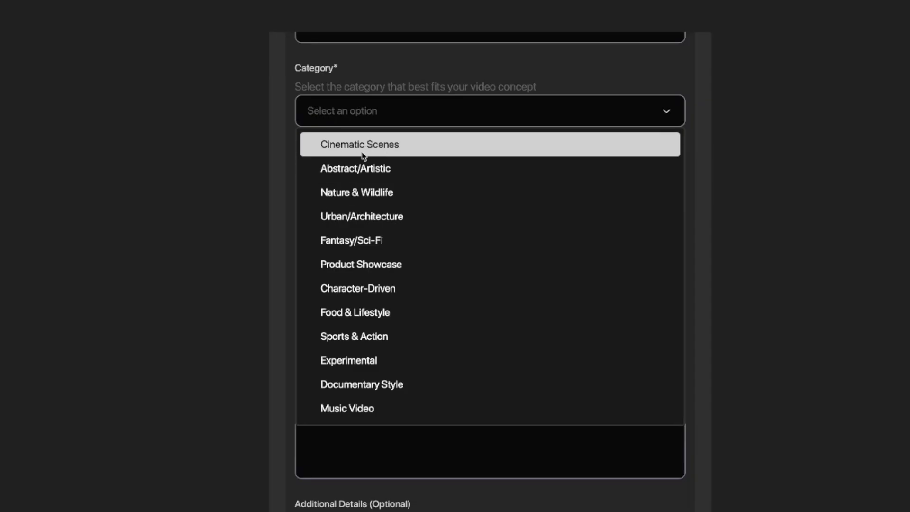
Choose Cinematic Scenes, dark fantasy mood, photorealistic style, and a scary Halloween costume concept
left_click(359, 144)
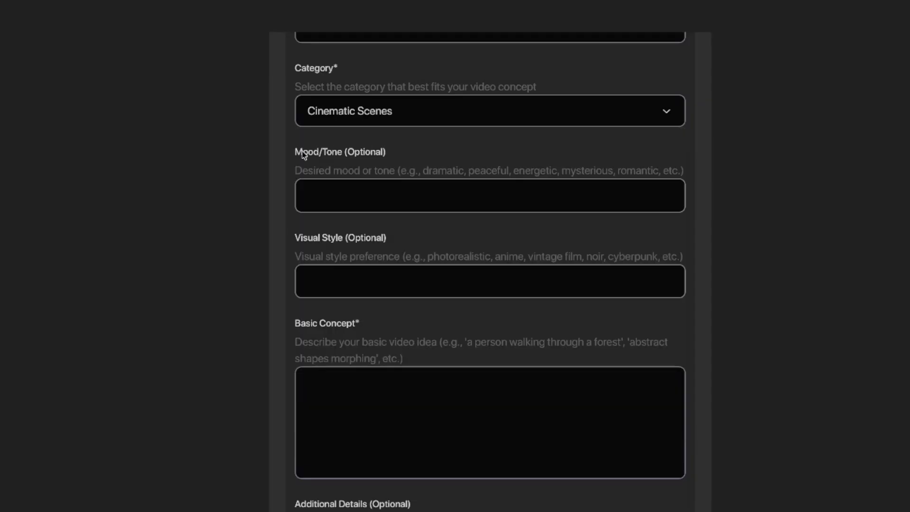
type("d")
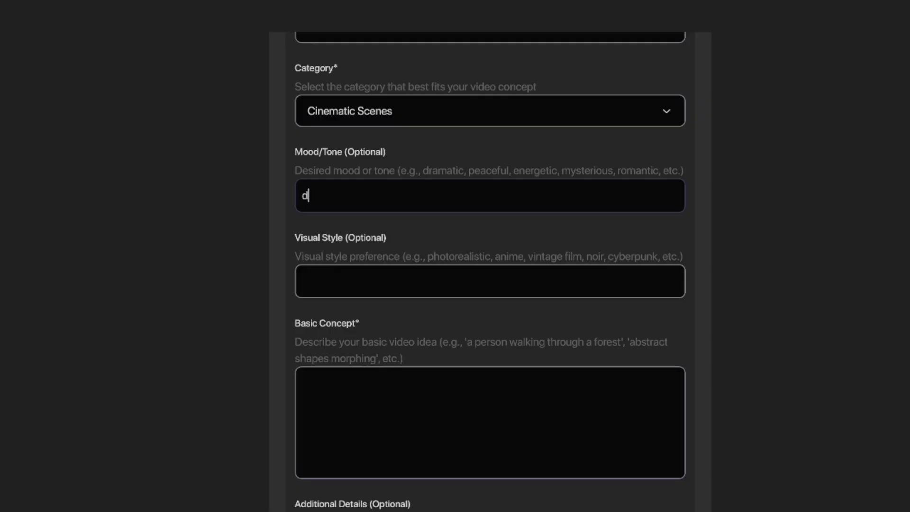
type("ark fantasy")
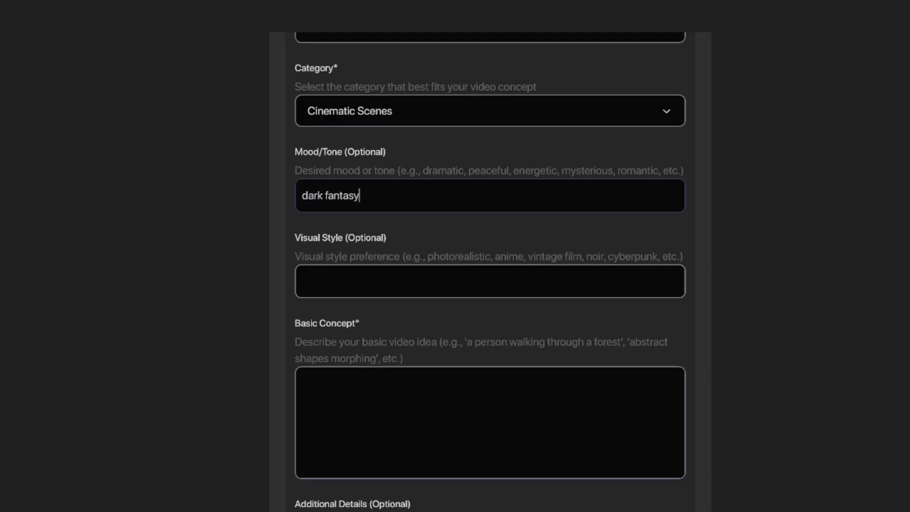
type("photorealistic")
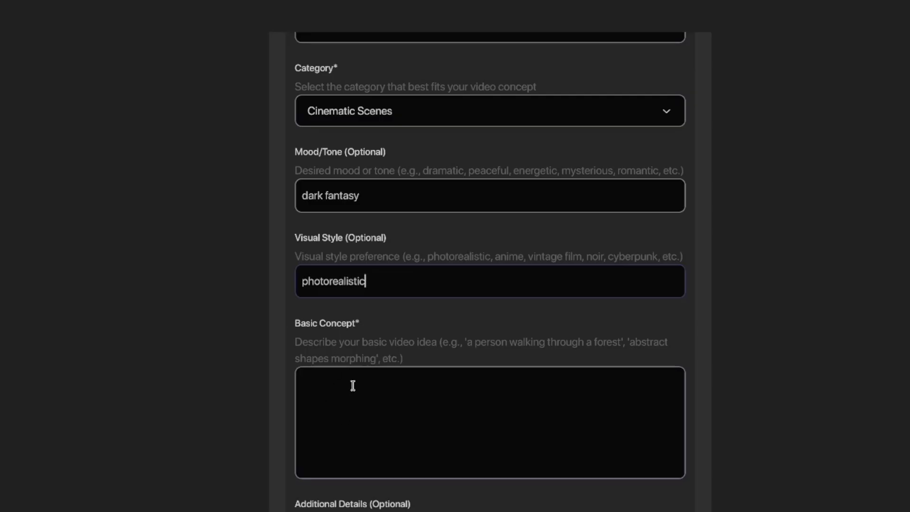
type("a person dressed up in a scary halloween costume")
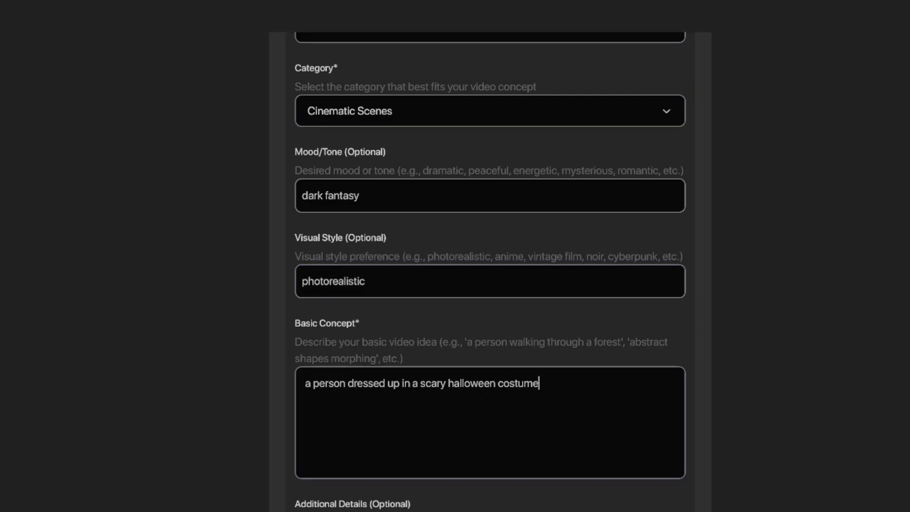
scroll("down", 3)
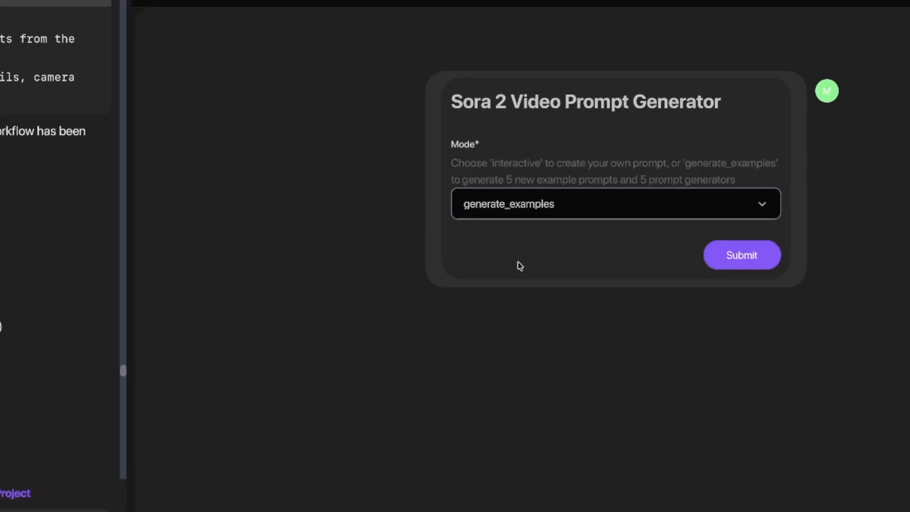
Submit in generate_examples mode and scroll through the five generated Sora 2 prompts
left_click(742, 255)
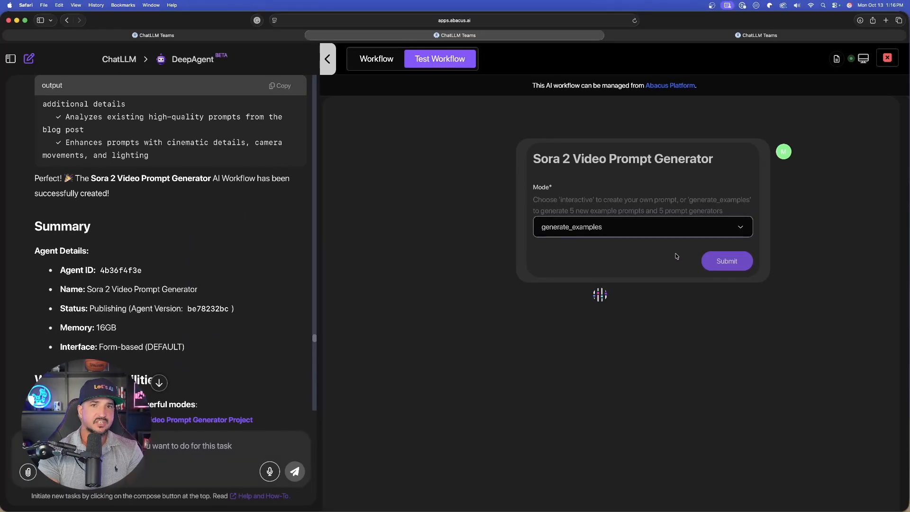
left_click(727, 261)
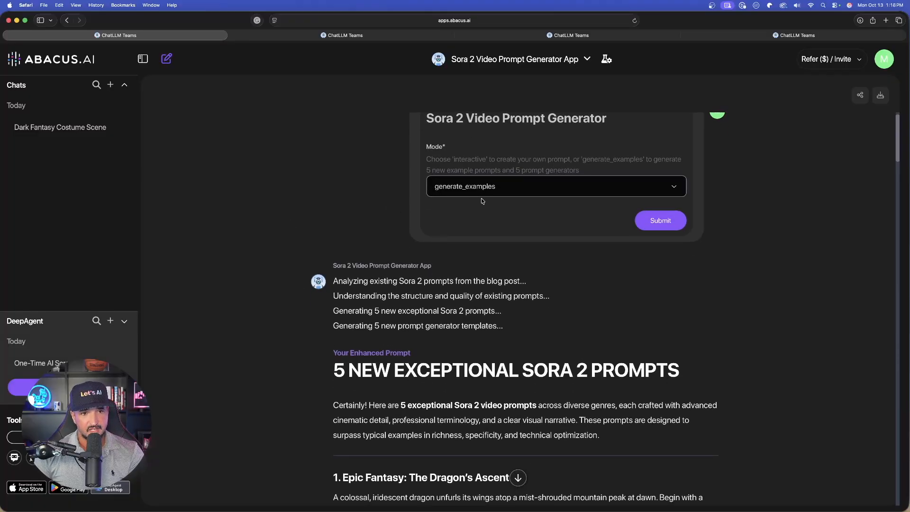
scroll("down", 3)
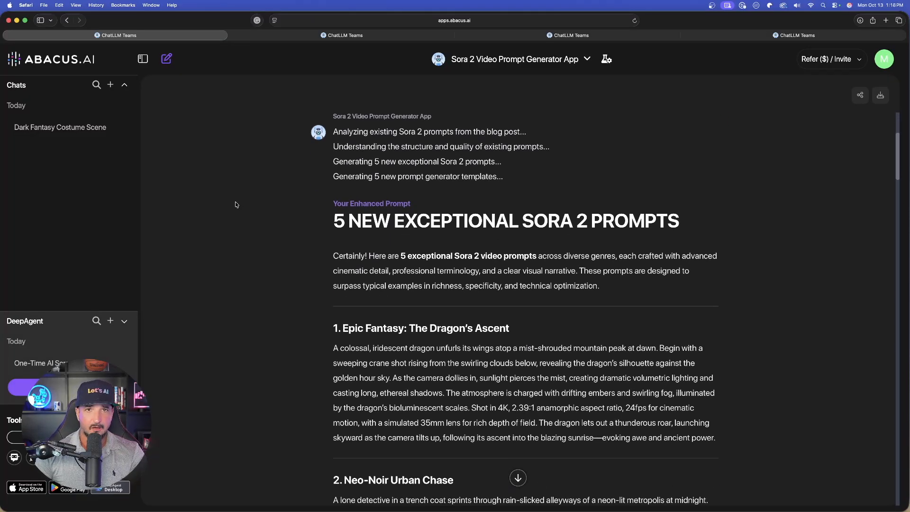
scroll("down", 3)
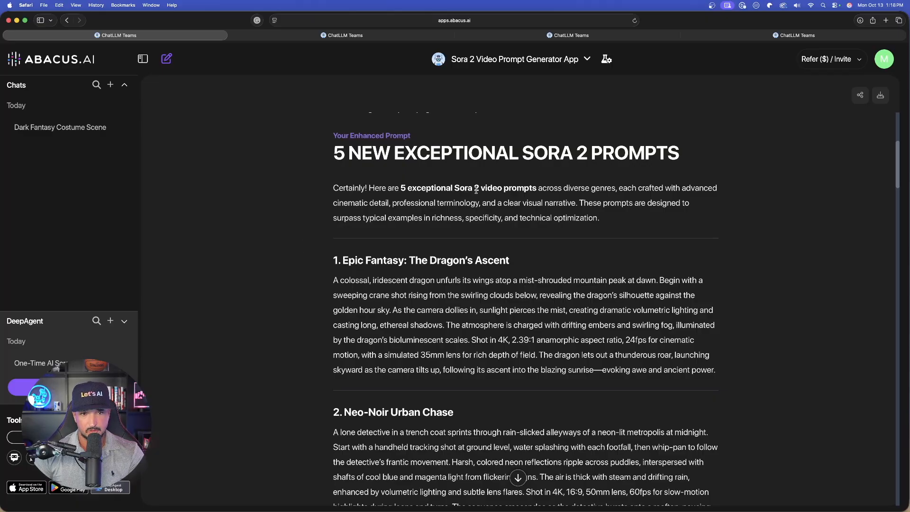
scroll("down", 3)
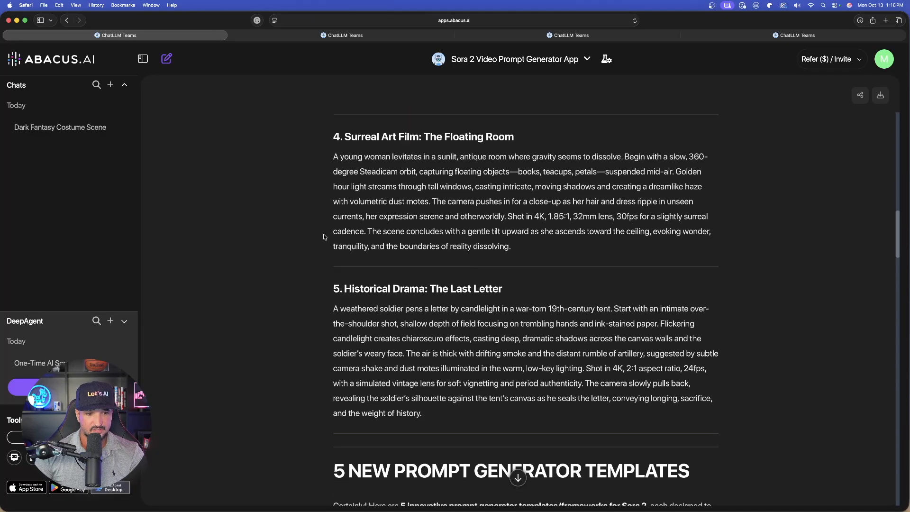
scroll("down", 3)
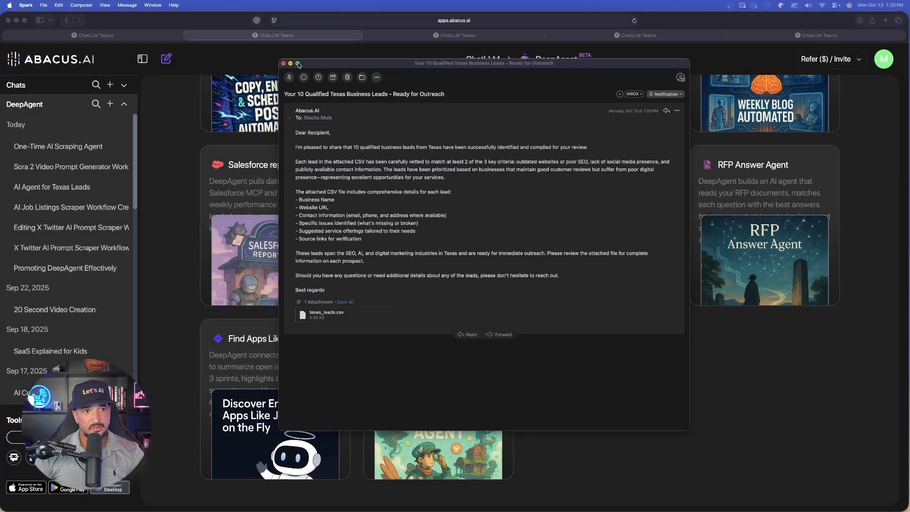
Maximize the leads email and open the texas_leads.csv attachment
left_click(298, 63)
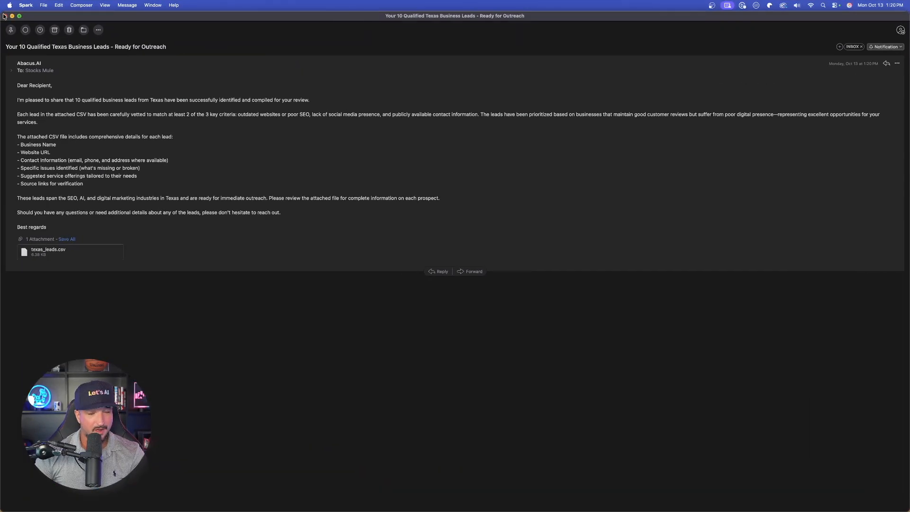
left_click(64, 252)
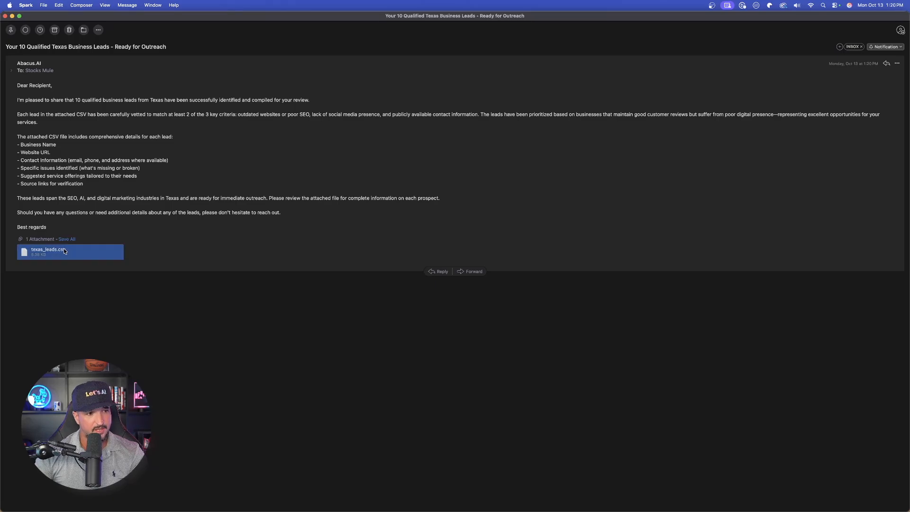
double_click(70, 252)
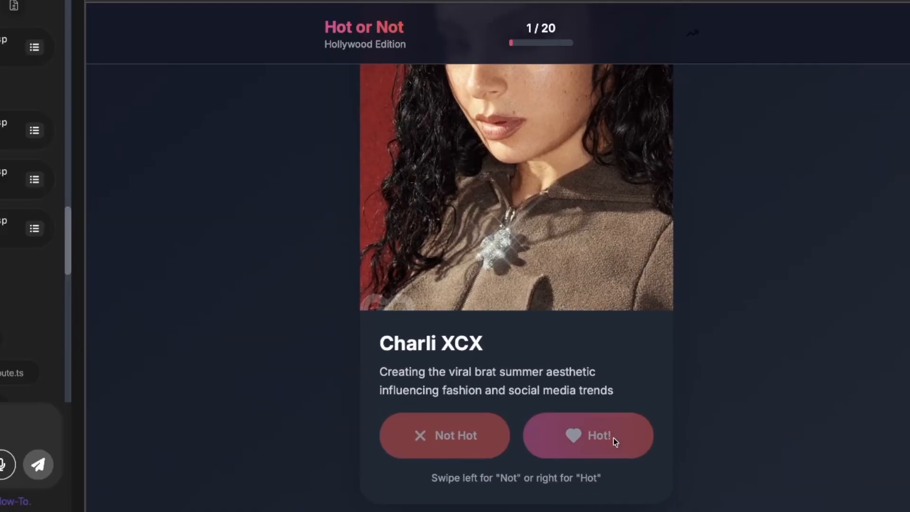
Vote Hot on two celebrities, moving to the next card in between
left_click(588, 435)
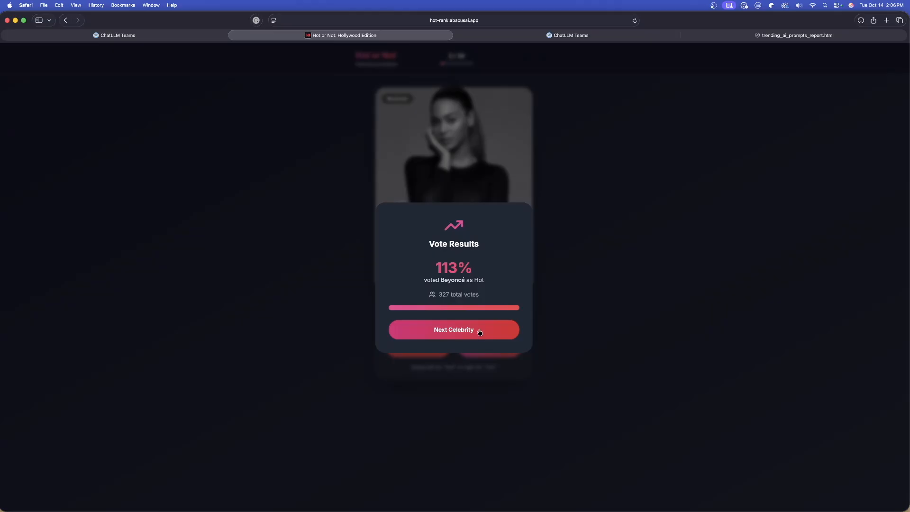
left_click(454, 330)
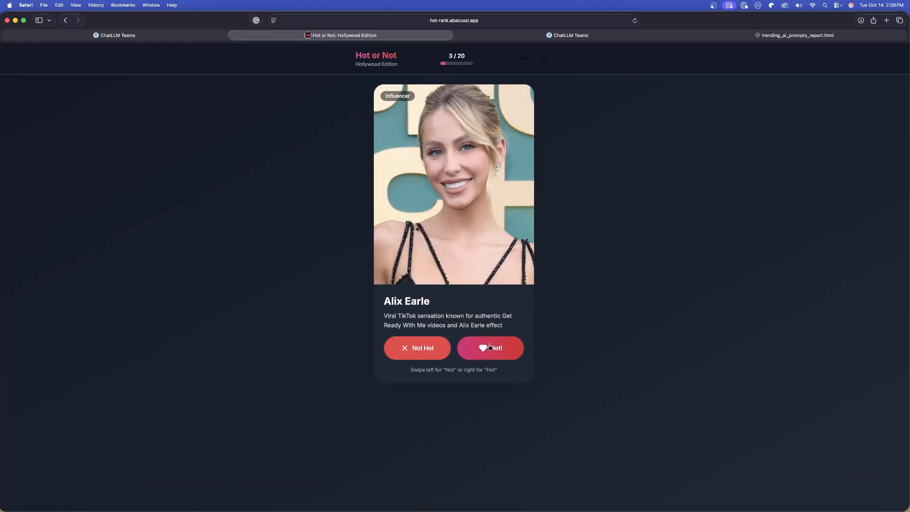
left_click(490, 348)
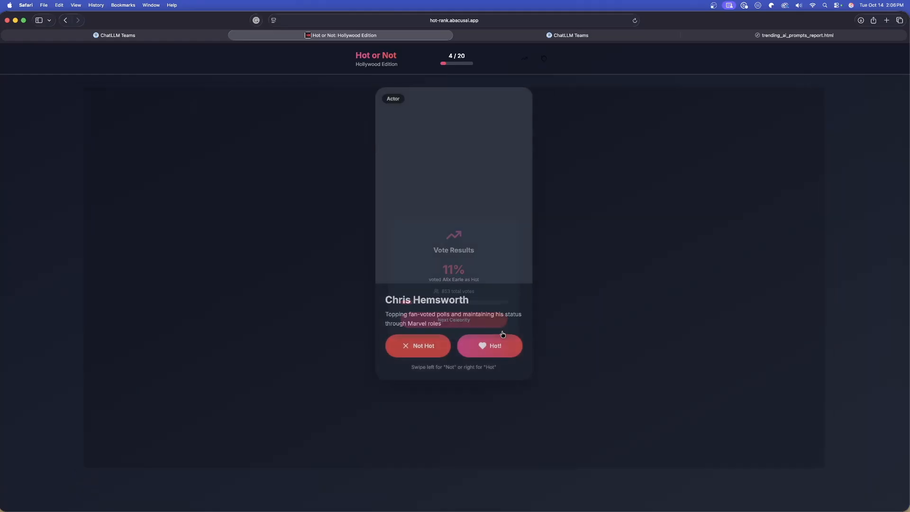